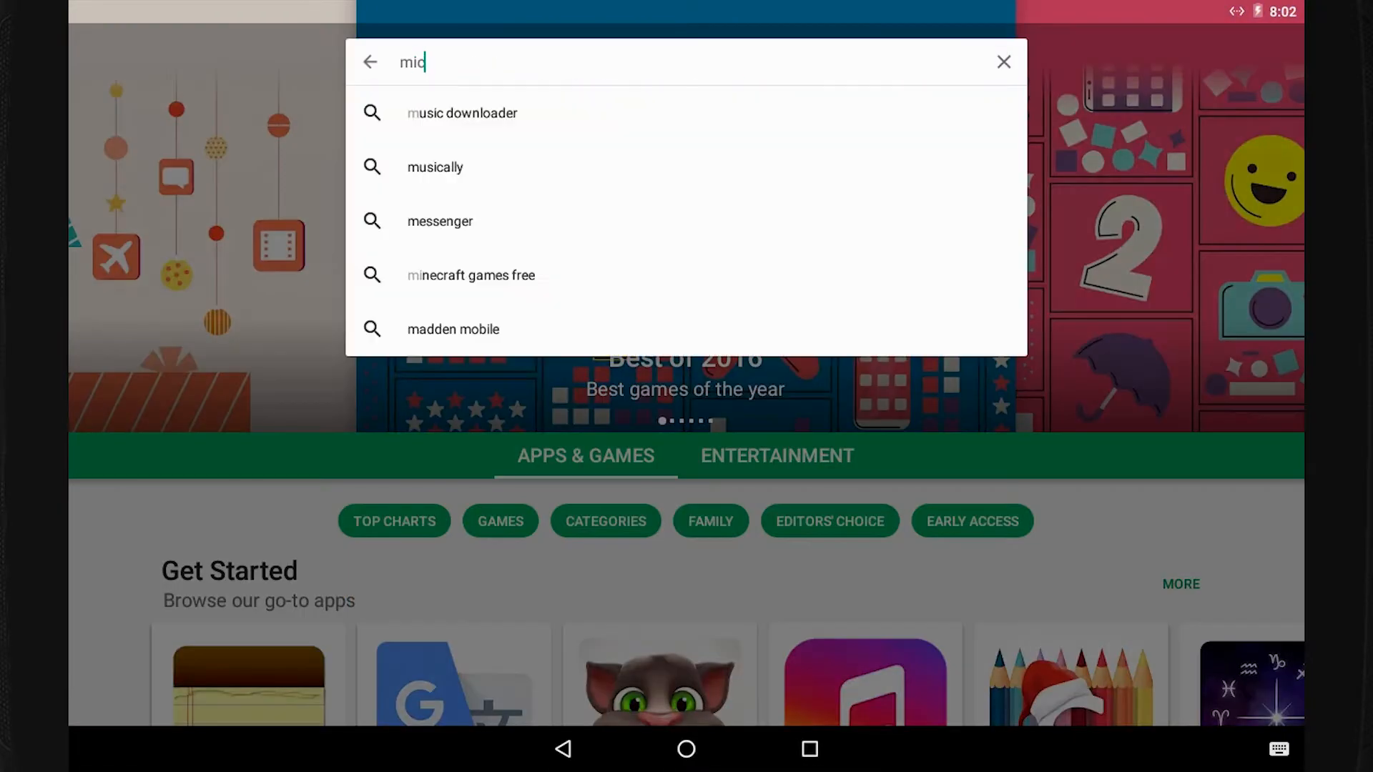
Find Microsoft Word in the Play Store and start installing it
type("microsoft word")
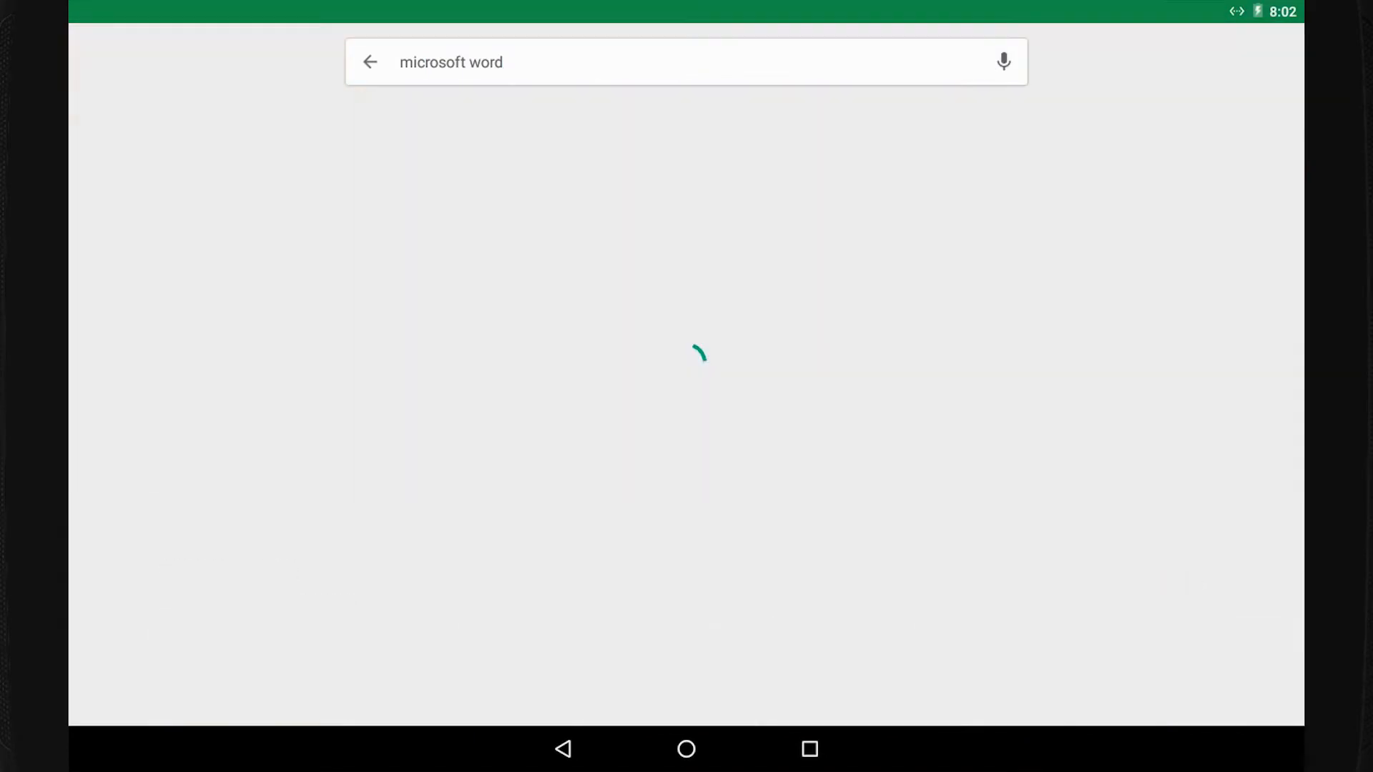
left_click(686, 350)
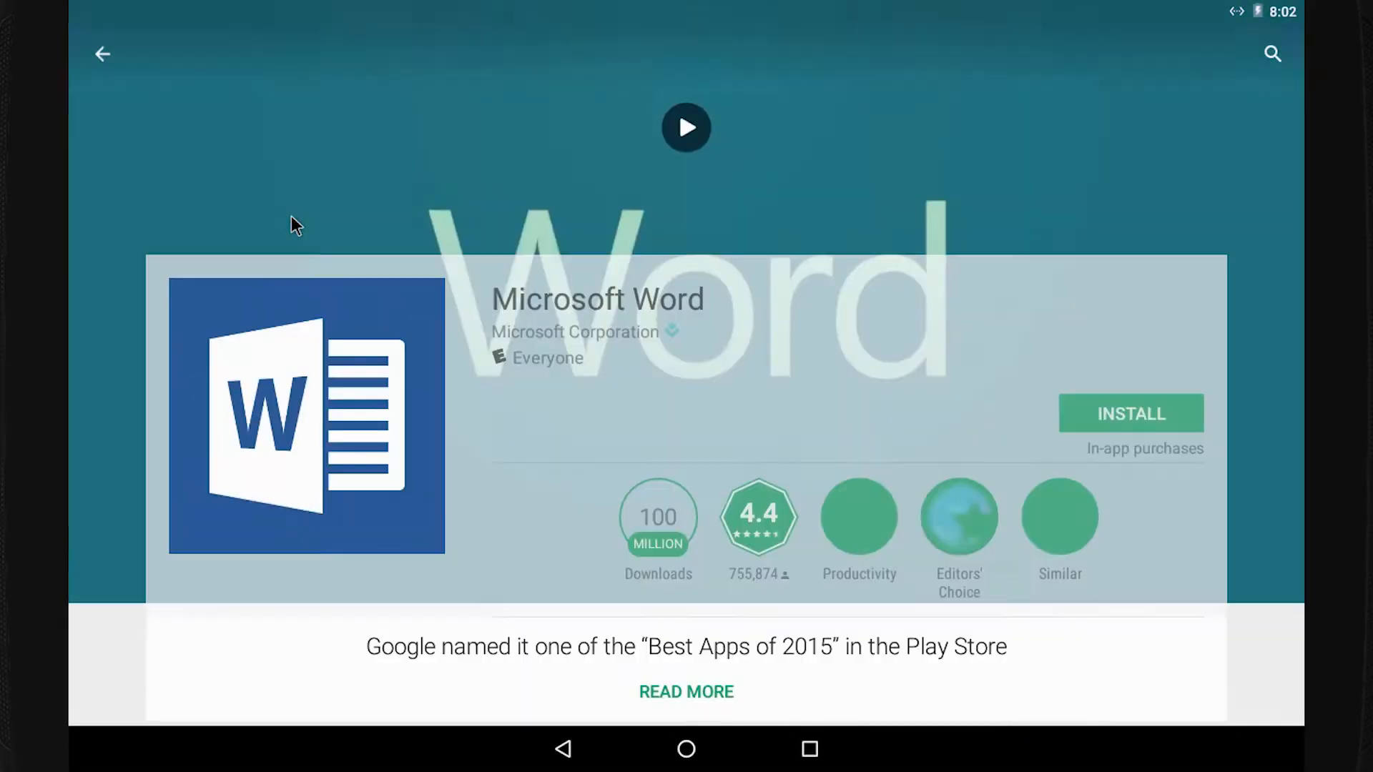
left_click(1130, 414)
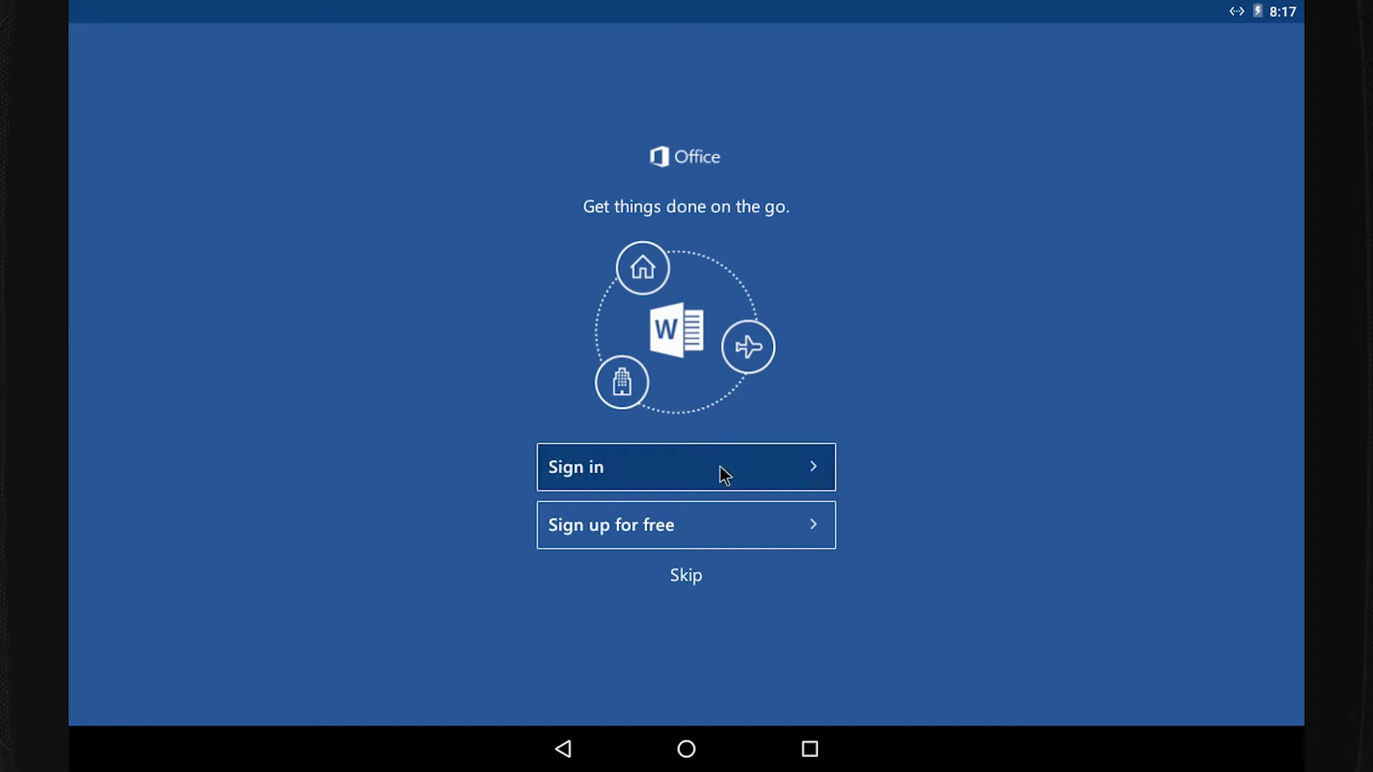
Sign in with the work account email and password and start using Word
left_click(685, 467)
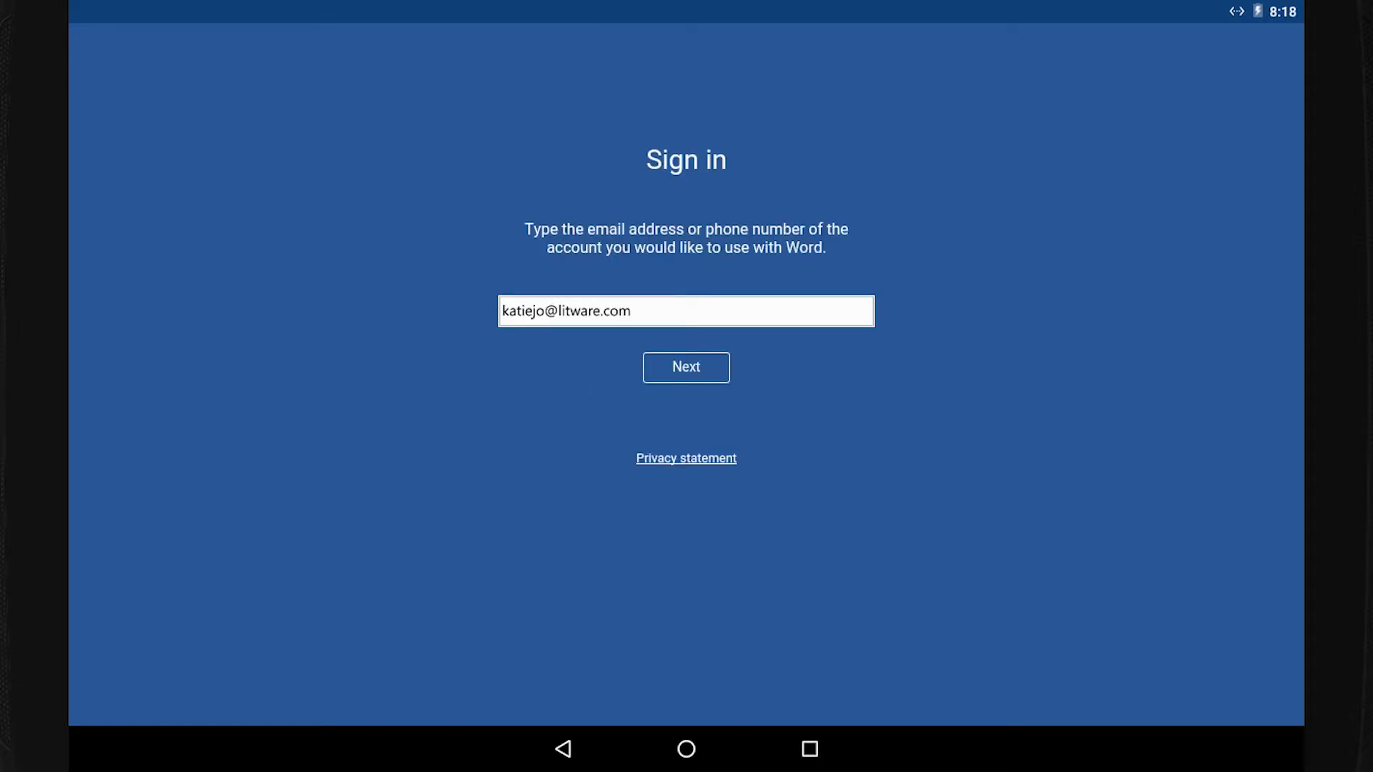
left_click(686, 368)
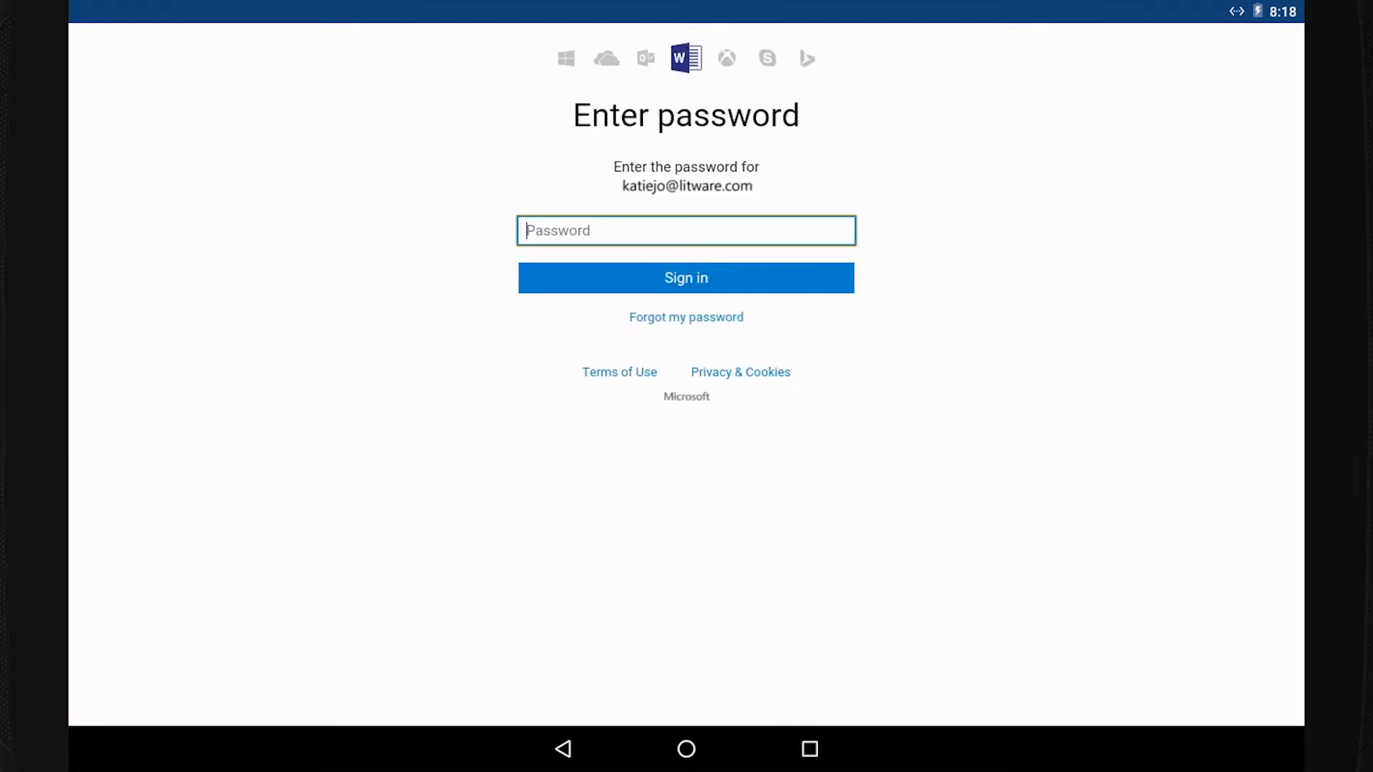
type("password")
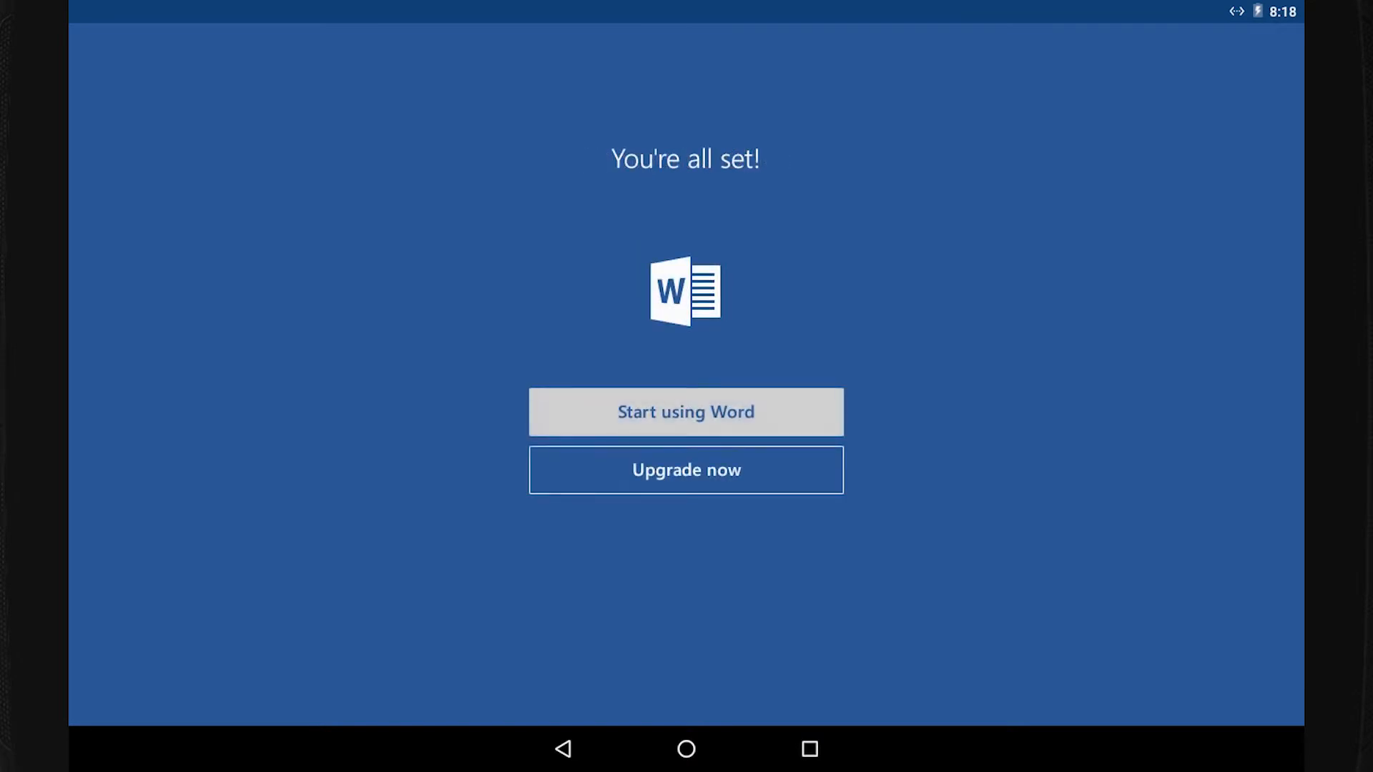
left_click(686, 412)
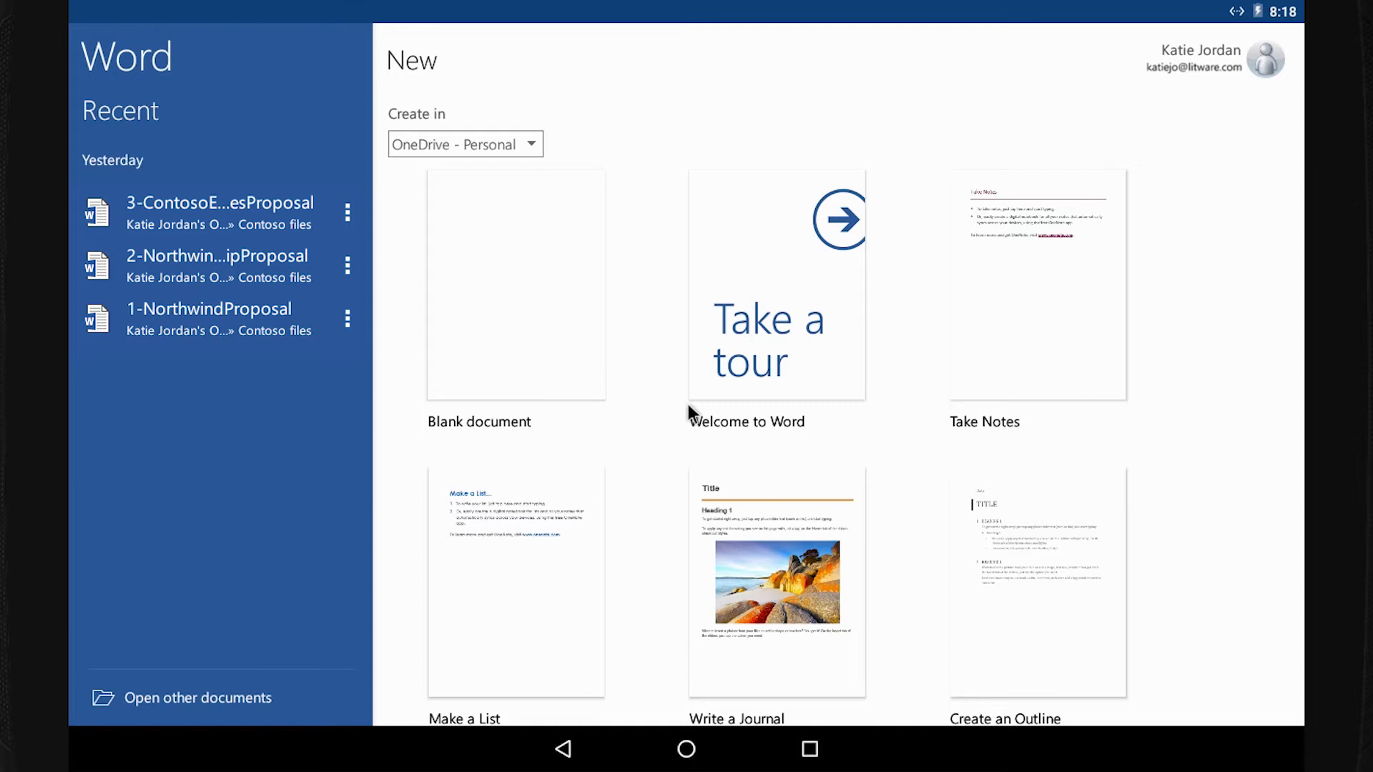
Create a blank document in OneDrive - Personal with the New products title and opening sentence
left_click(465, 143)
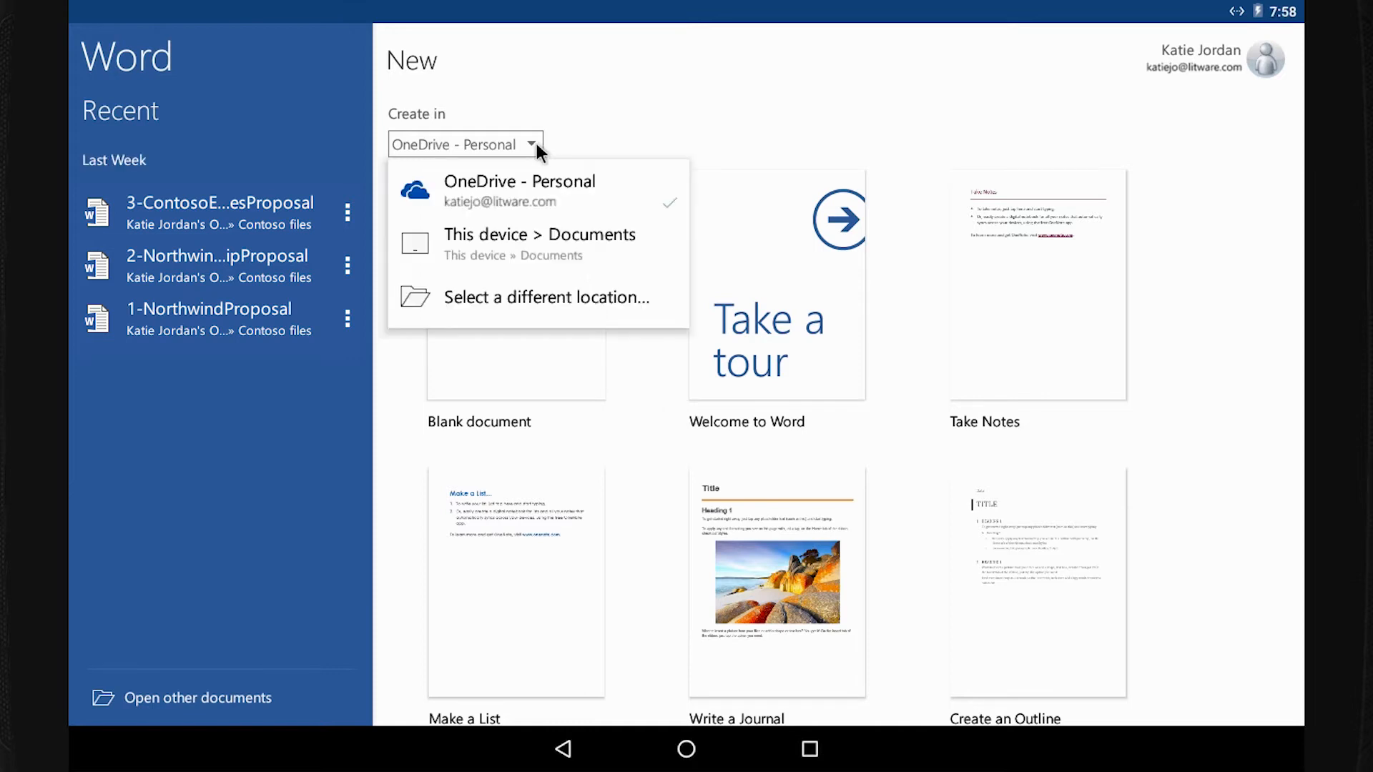
mouse_move(555, 185)
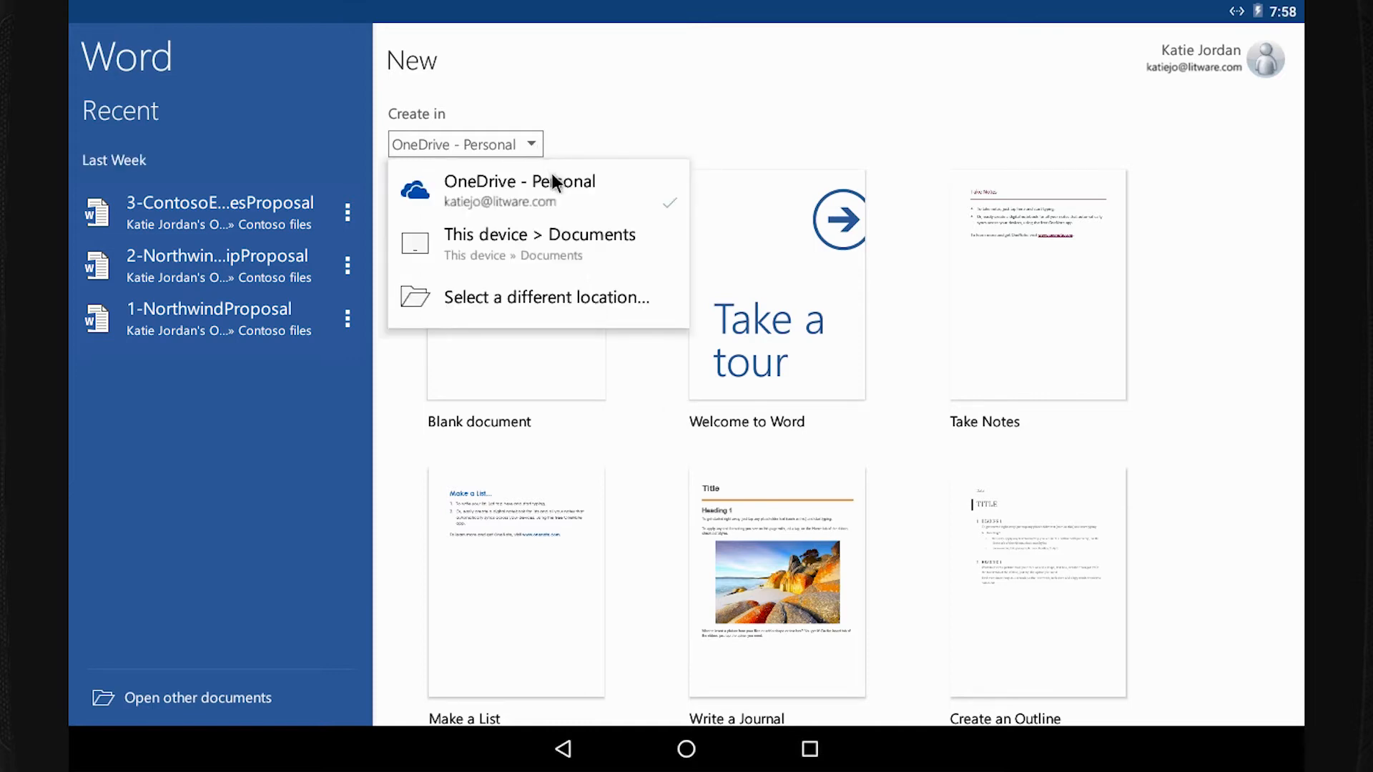
left_click(521, 190)
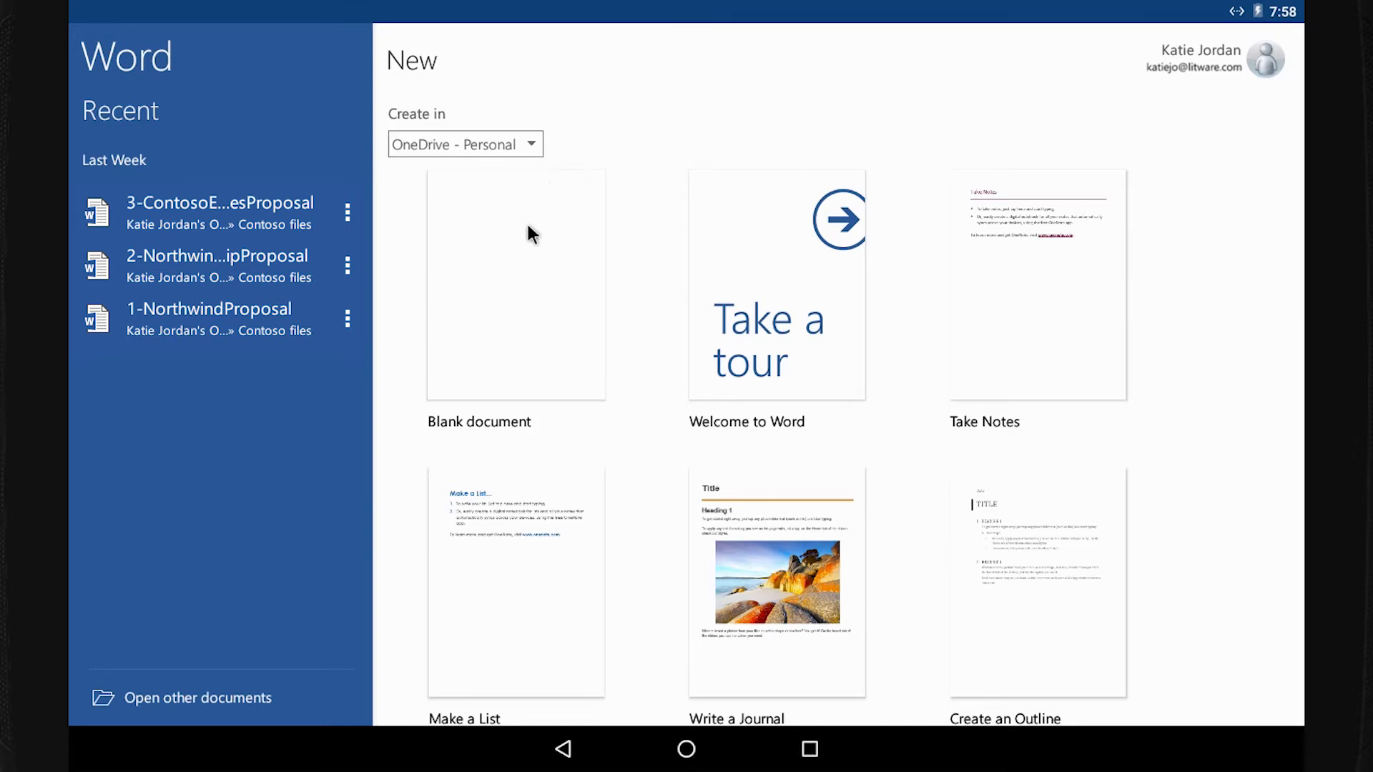
left_click(515, 283)
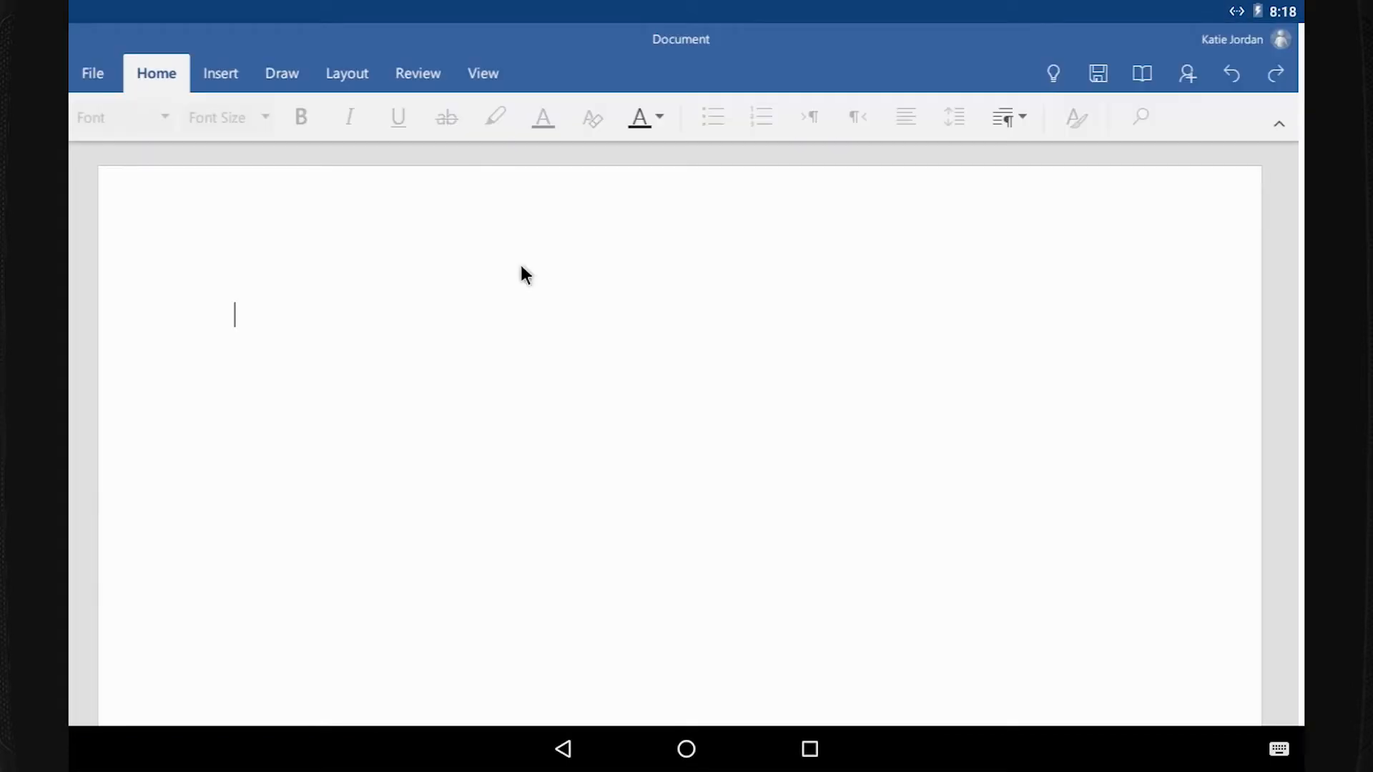
type("With Northwind support, Contoso research and development has produced some of the most innovative electronics products")
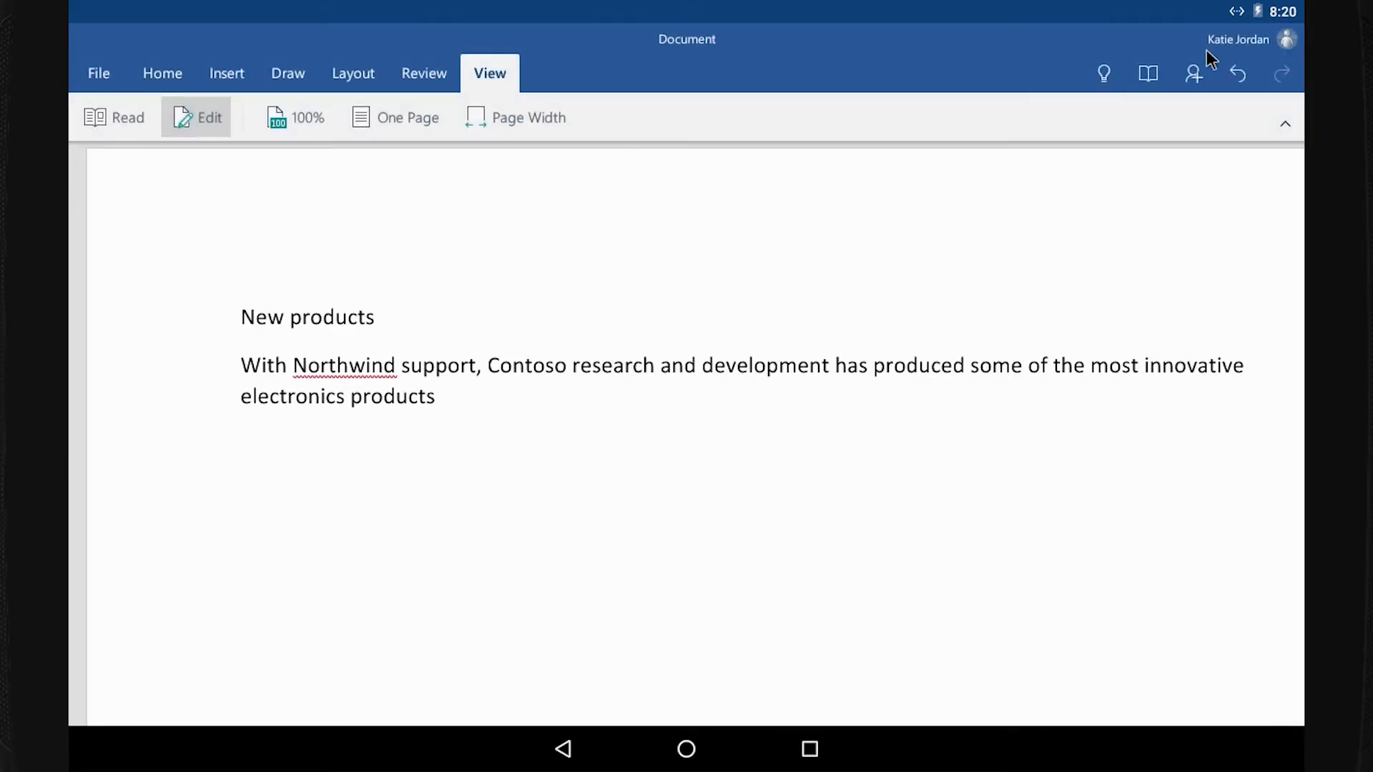
Style the New products title as Heading 1
left_click(162, 73)
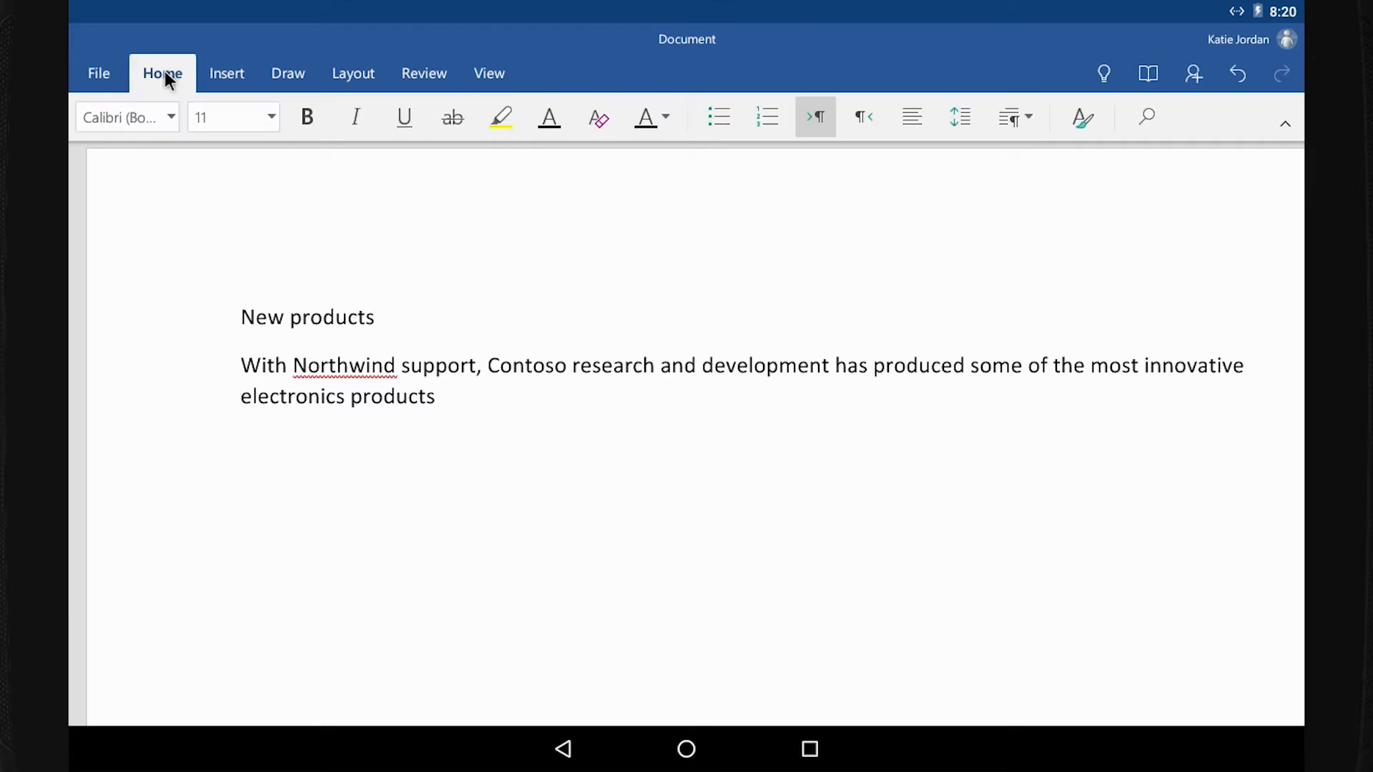
double_click(306, 318)
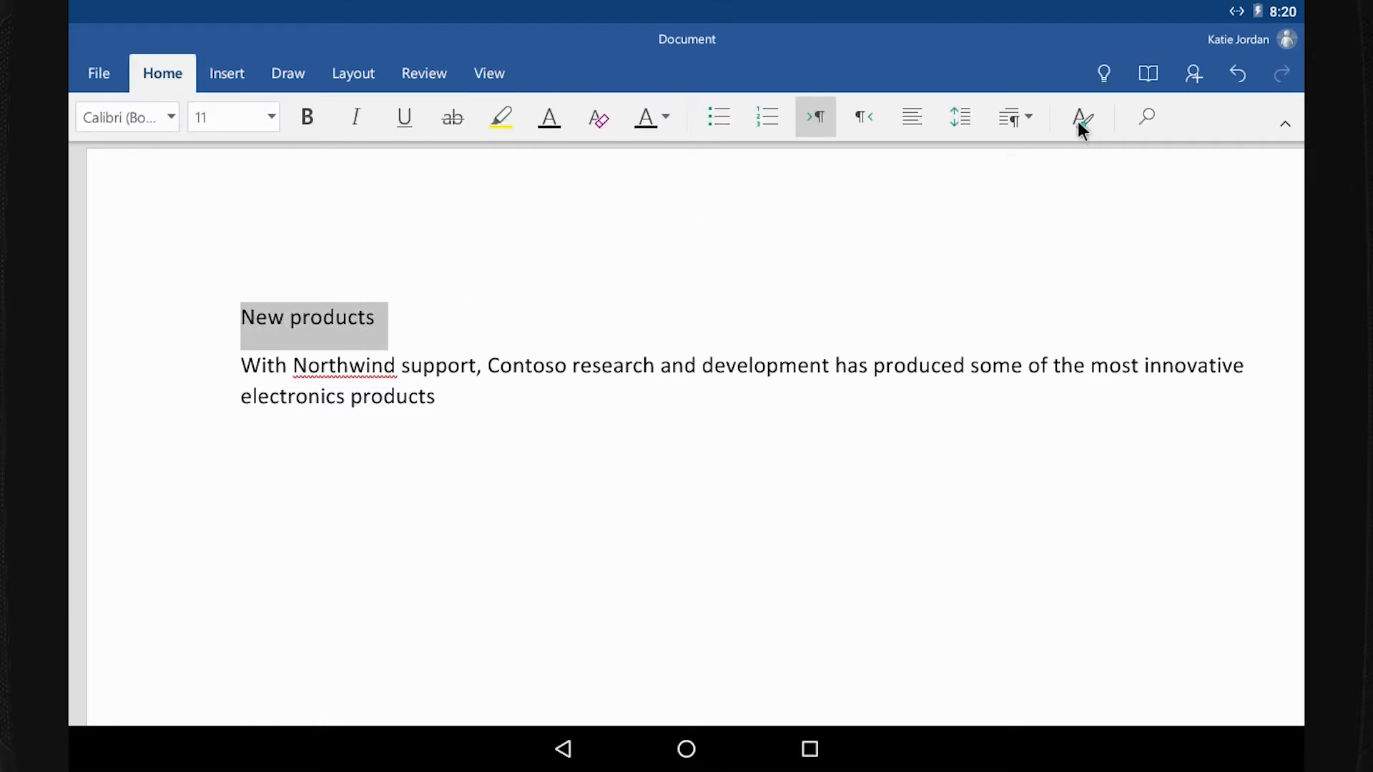
left_click(1083, 117)
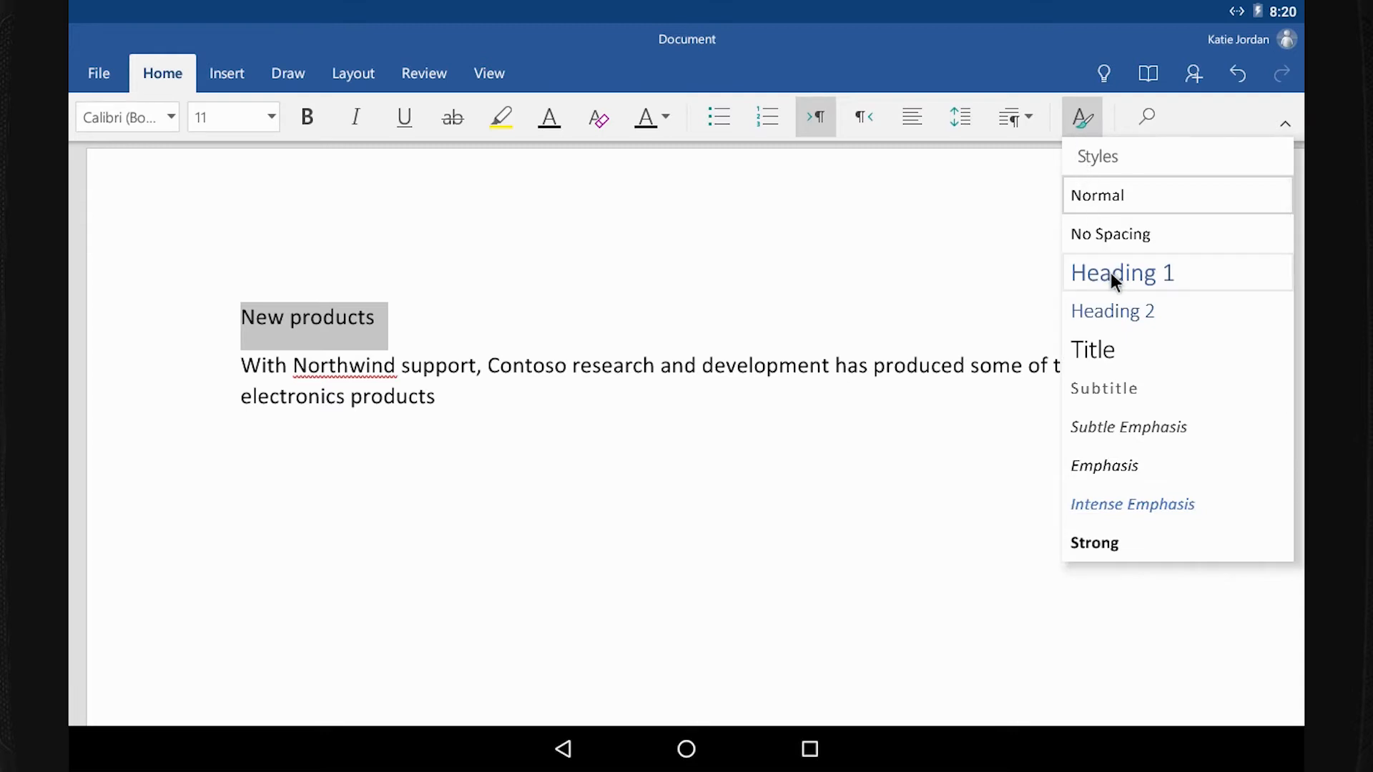
left_click(1122, 272)
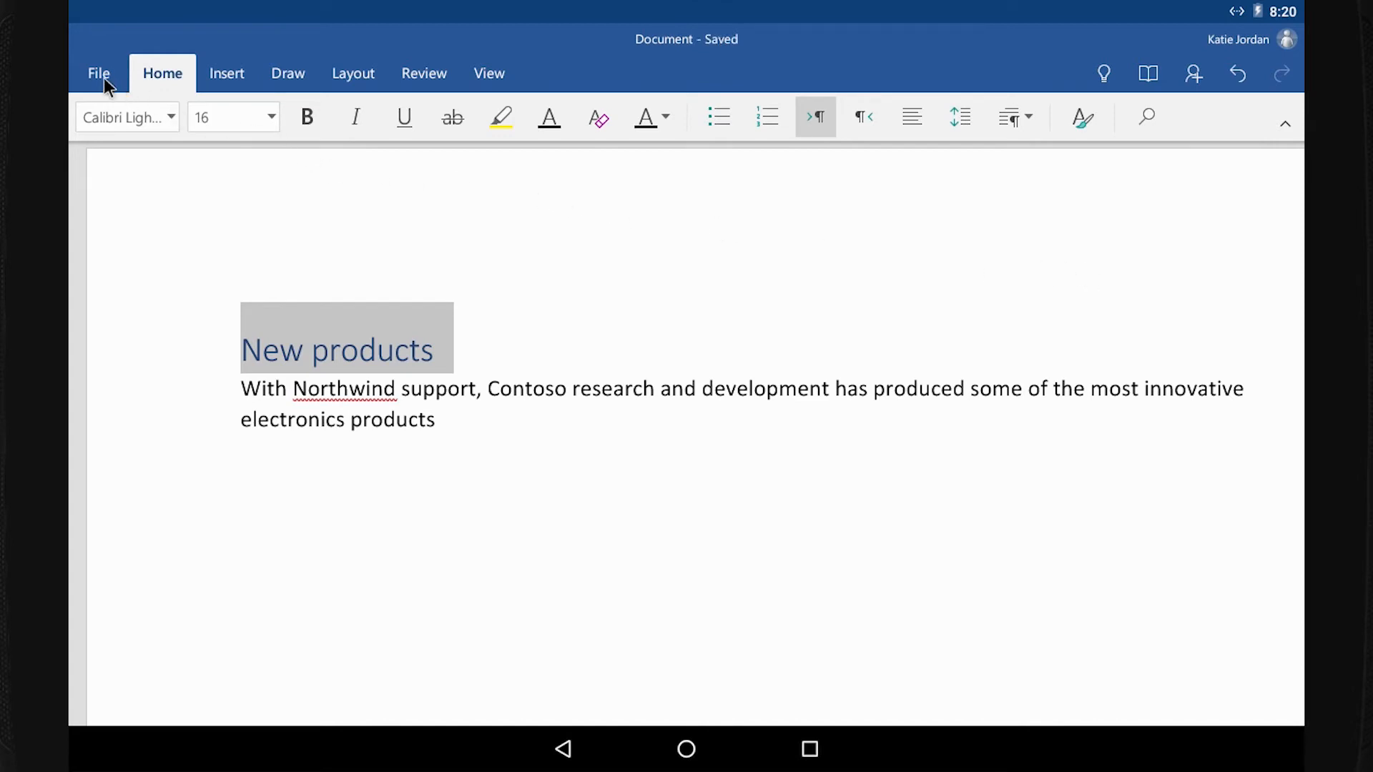
Rename the document to Northwind Proposal and save it to OneDrive Documents
left_click(99, 73)
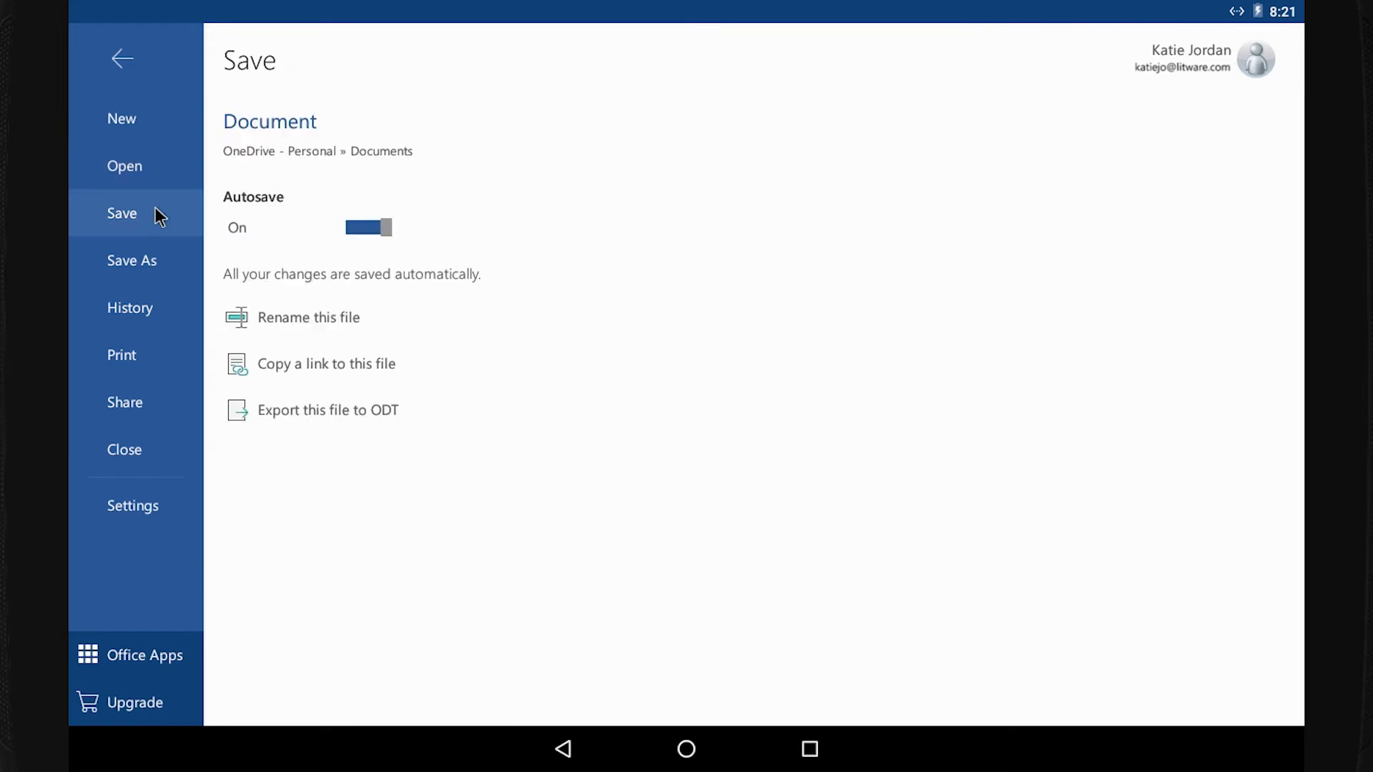
mouse_move(314, 331)
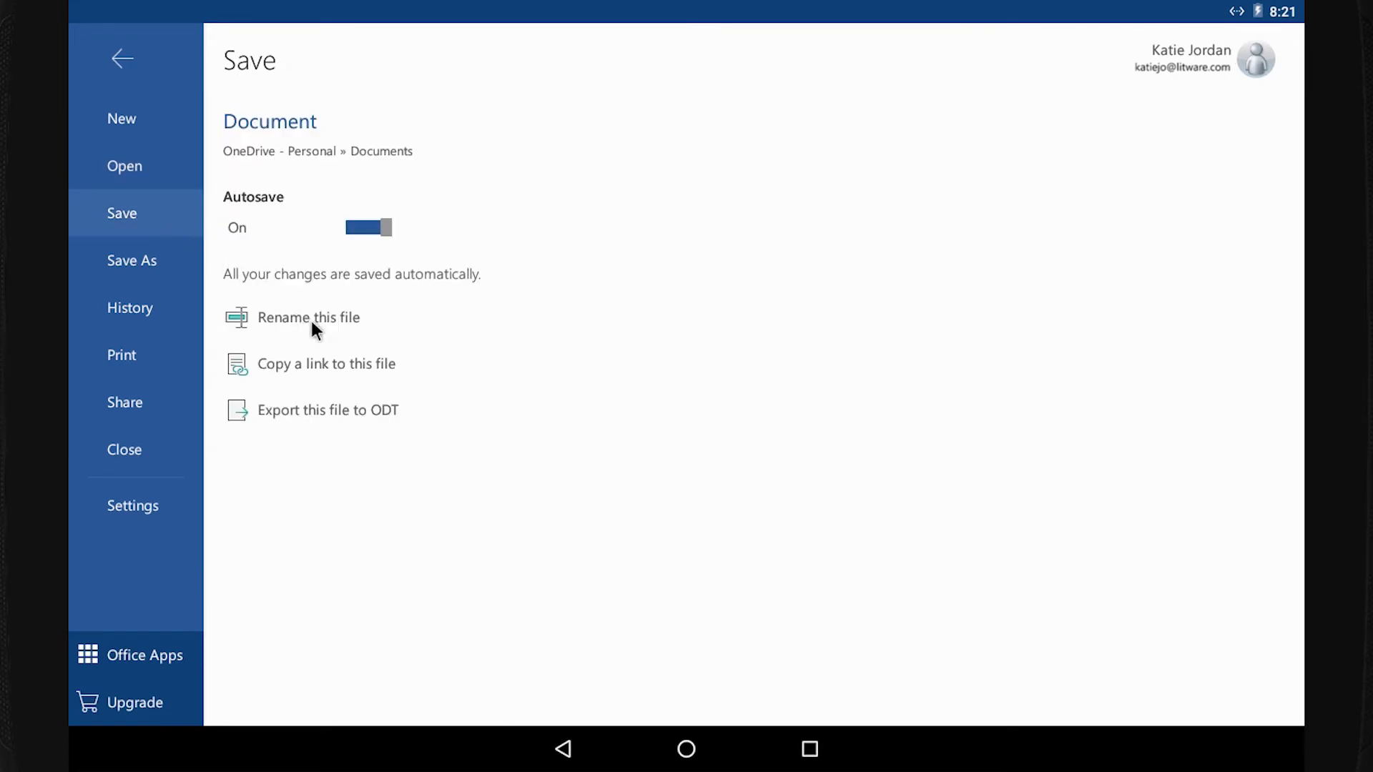
left_click(309, 317)
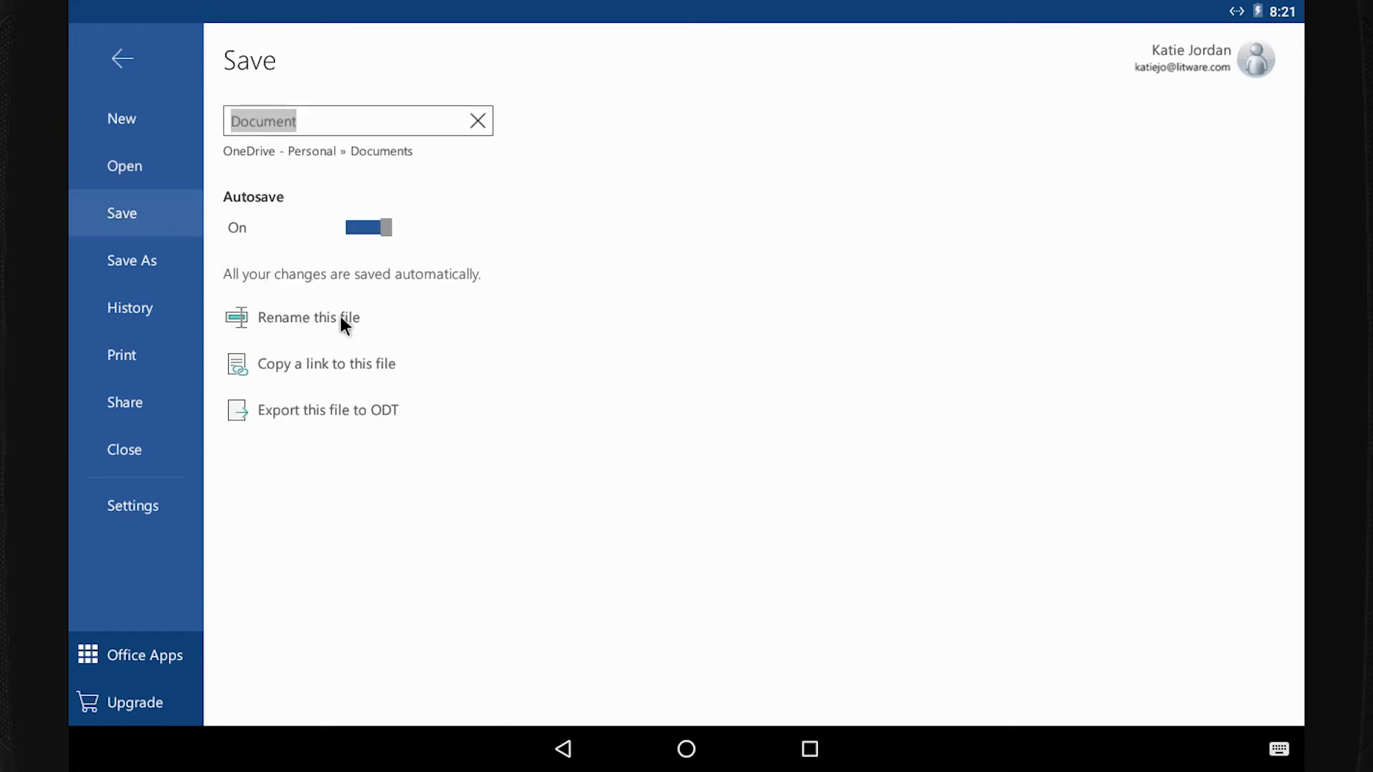
type("Northwind Proposal")
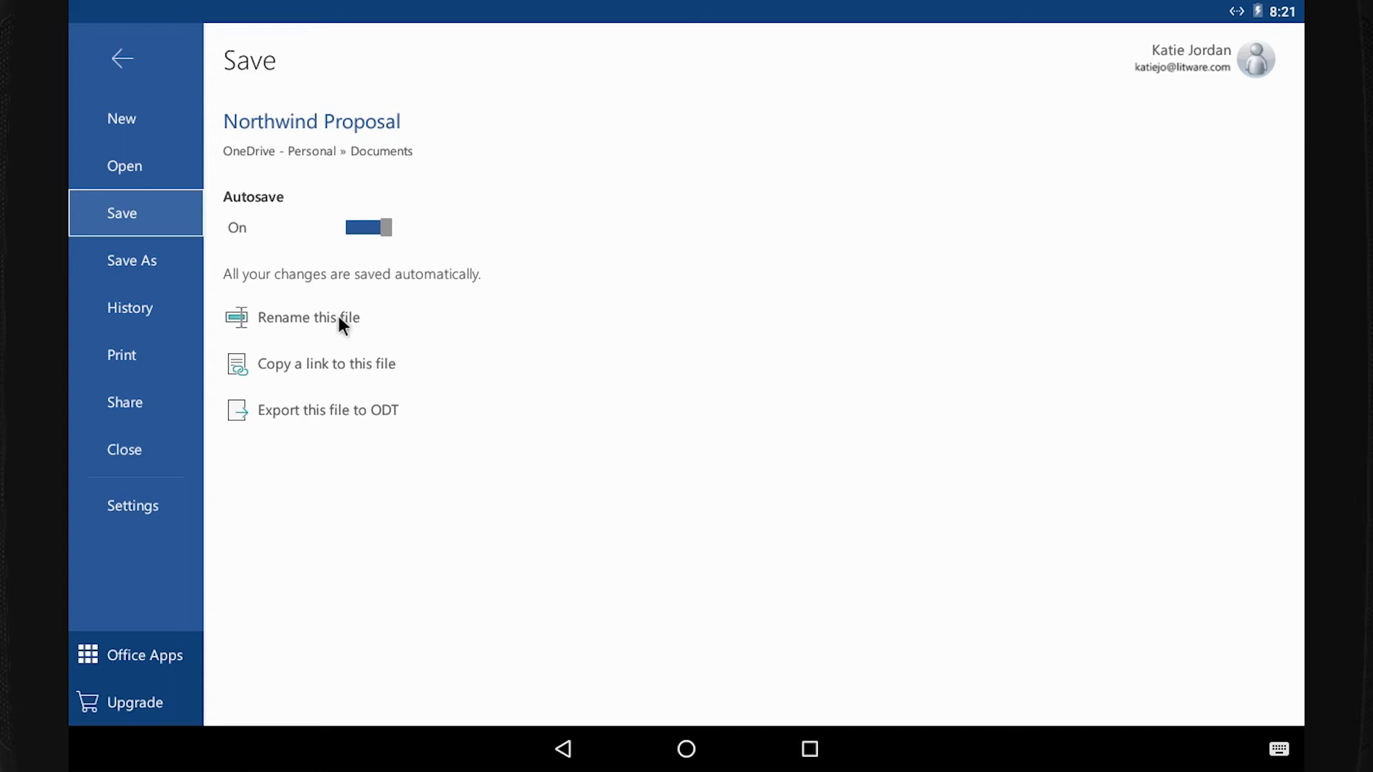
left_click(131, 260)
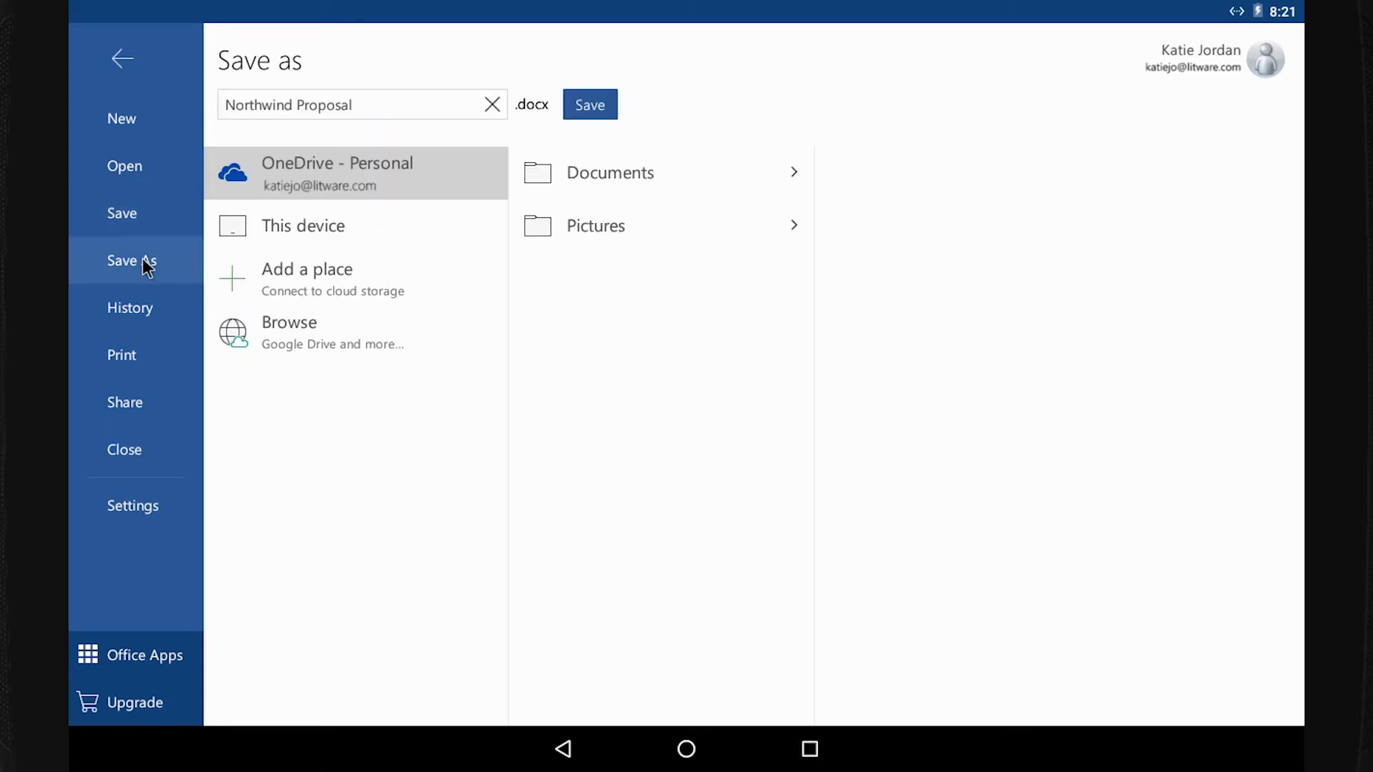
left_click(589, 104)
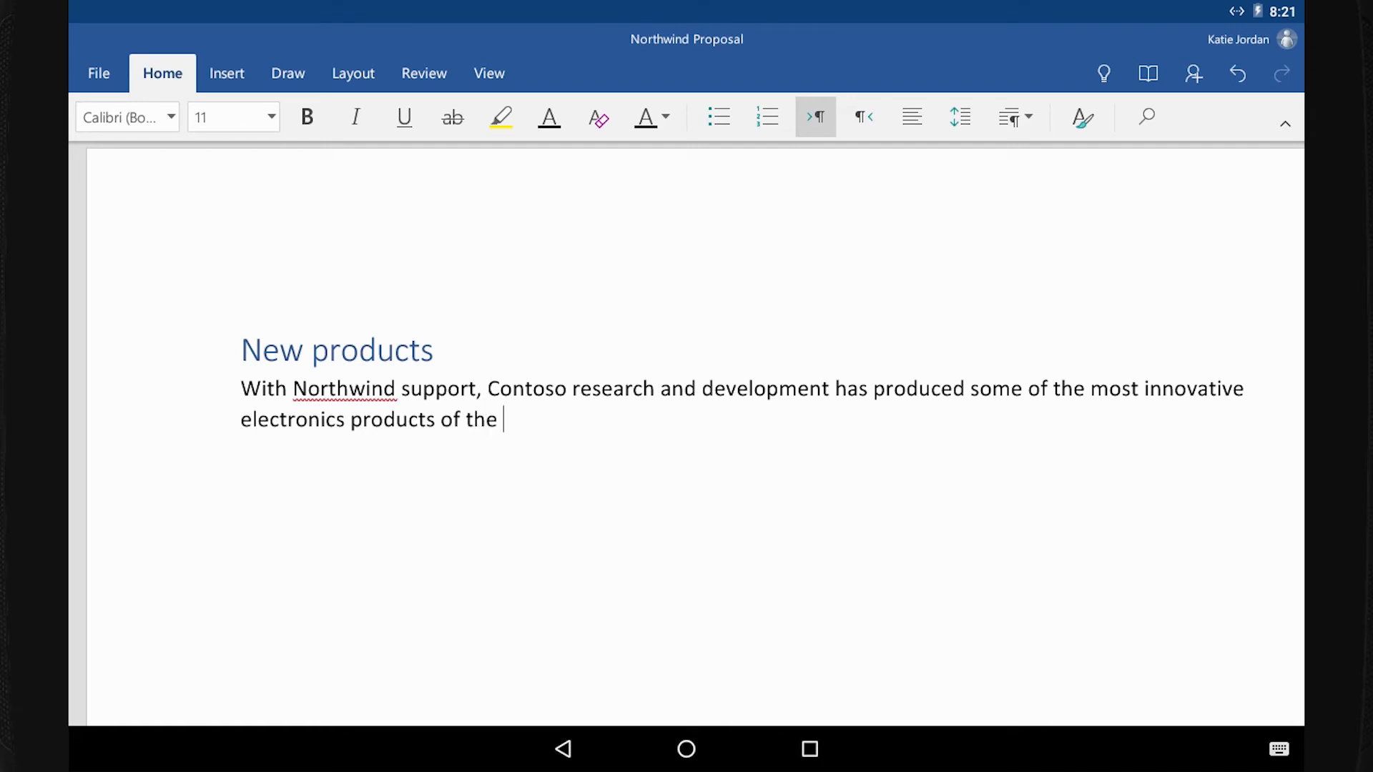
Finish the paragraph with "of the past 40 years."
type("past 40 years.")
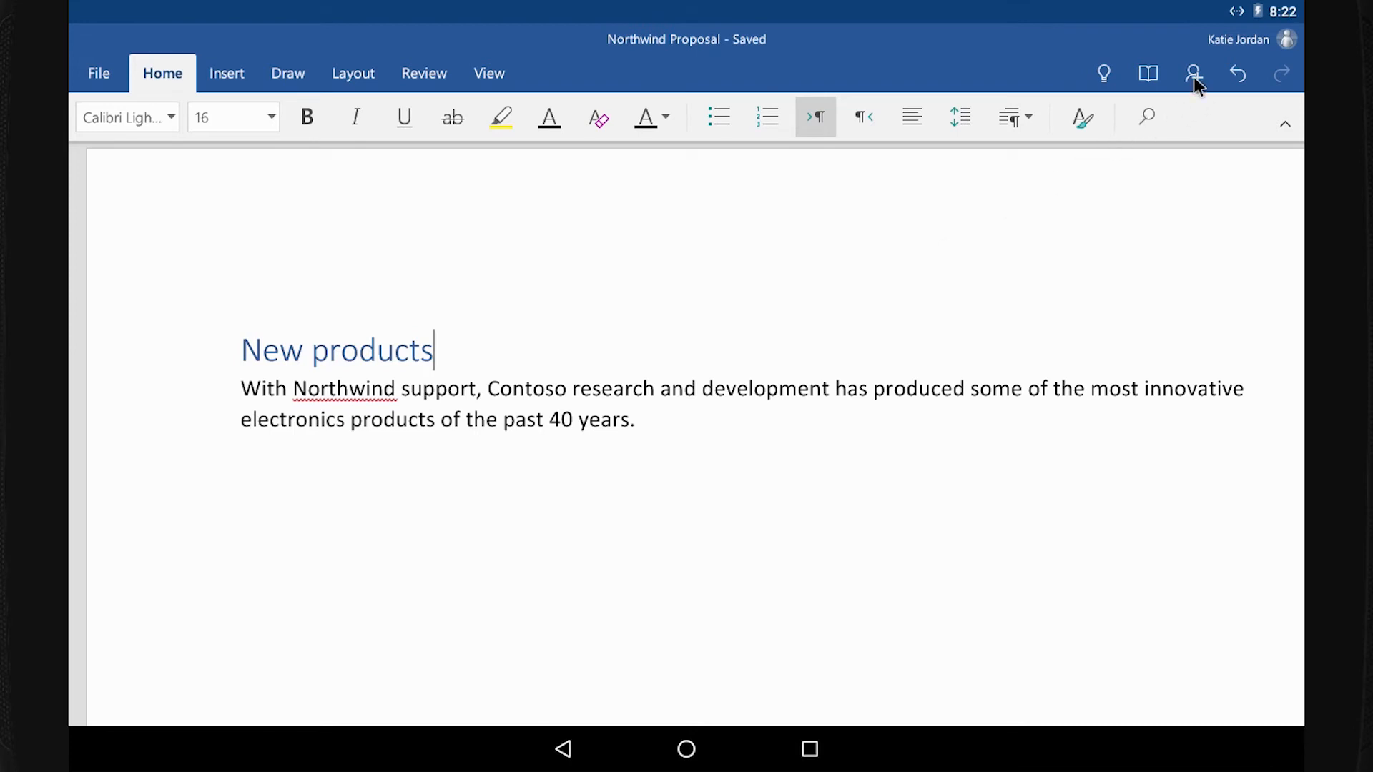
left_click(1193, 73)
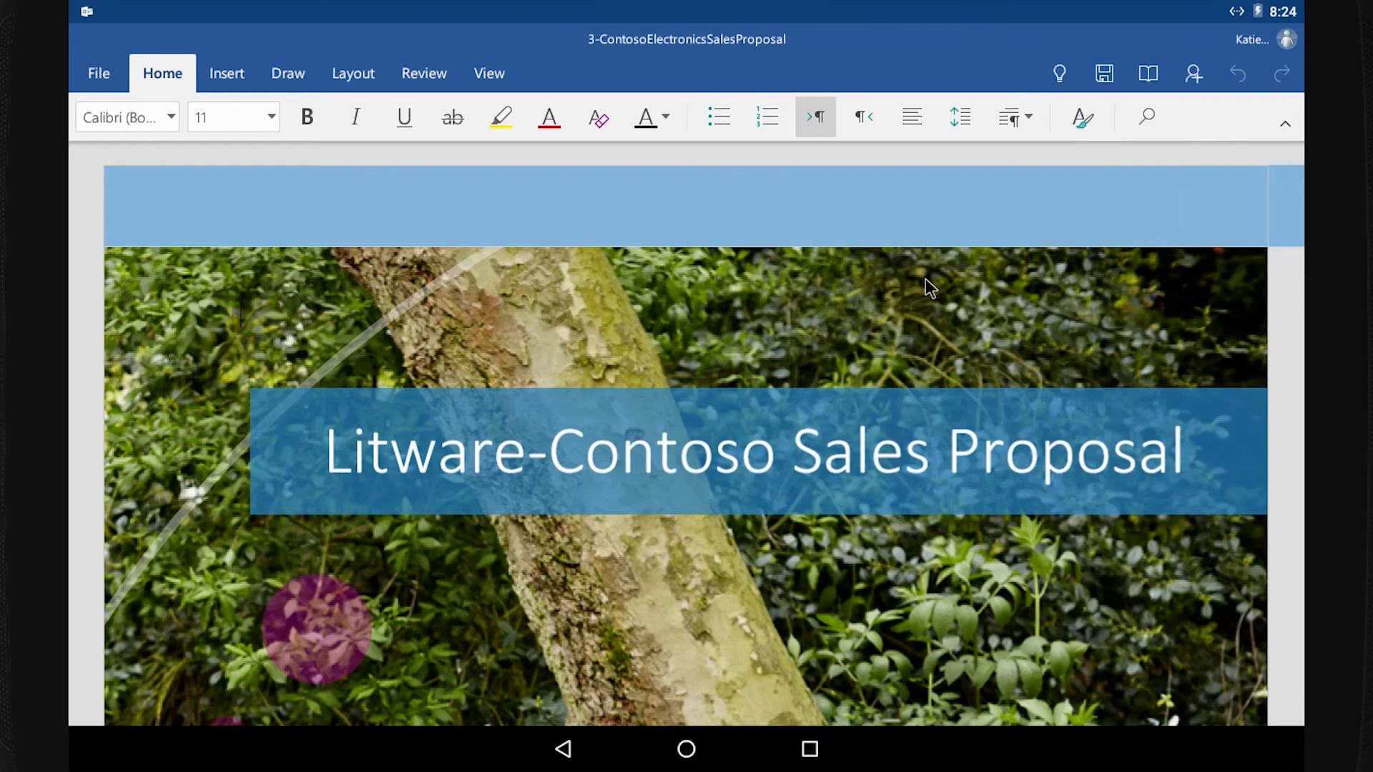
Correct the Contoso benefits paragraph to read "provides" and "by the third month"
scroll("down", 3)
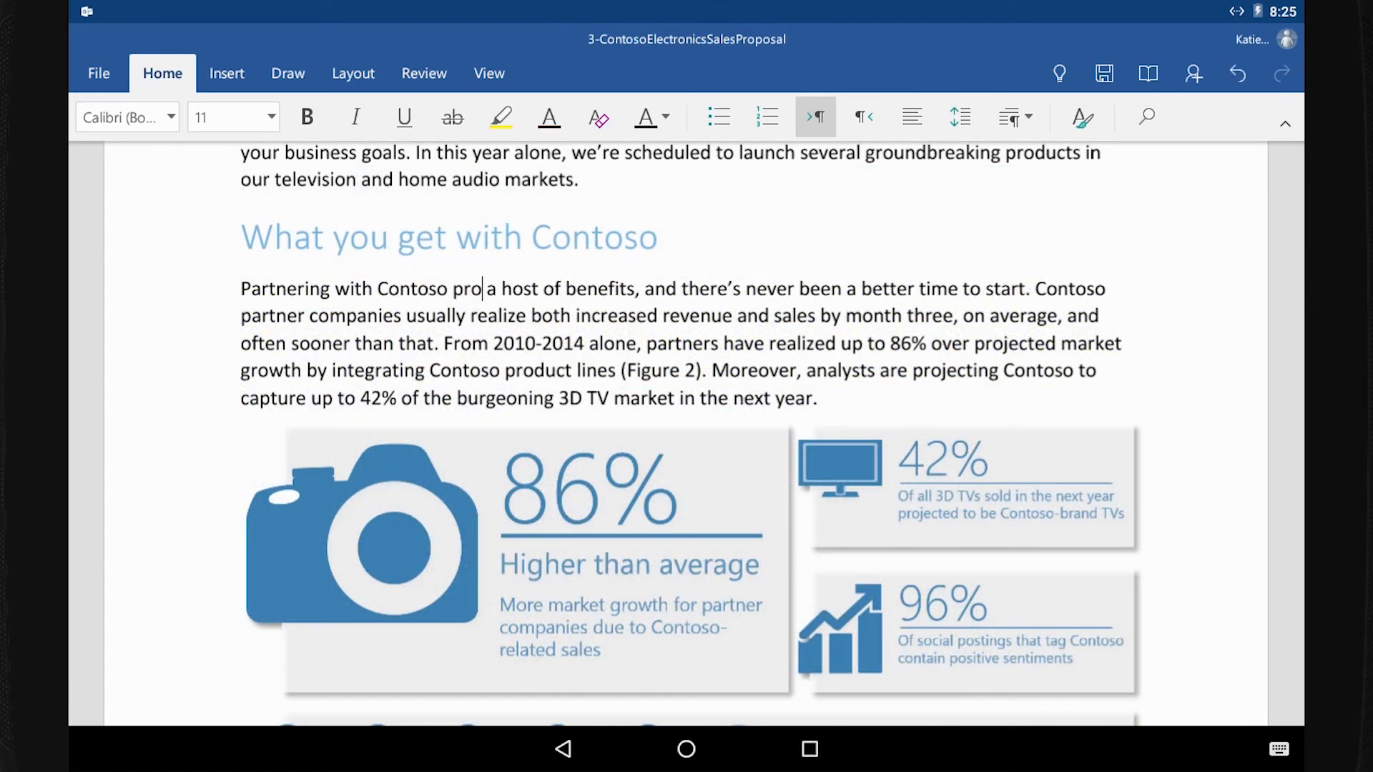
type("vides")
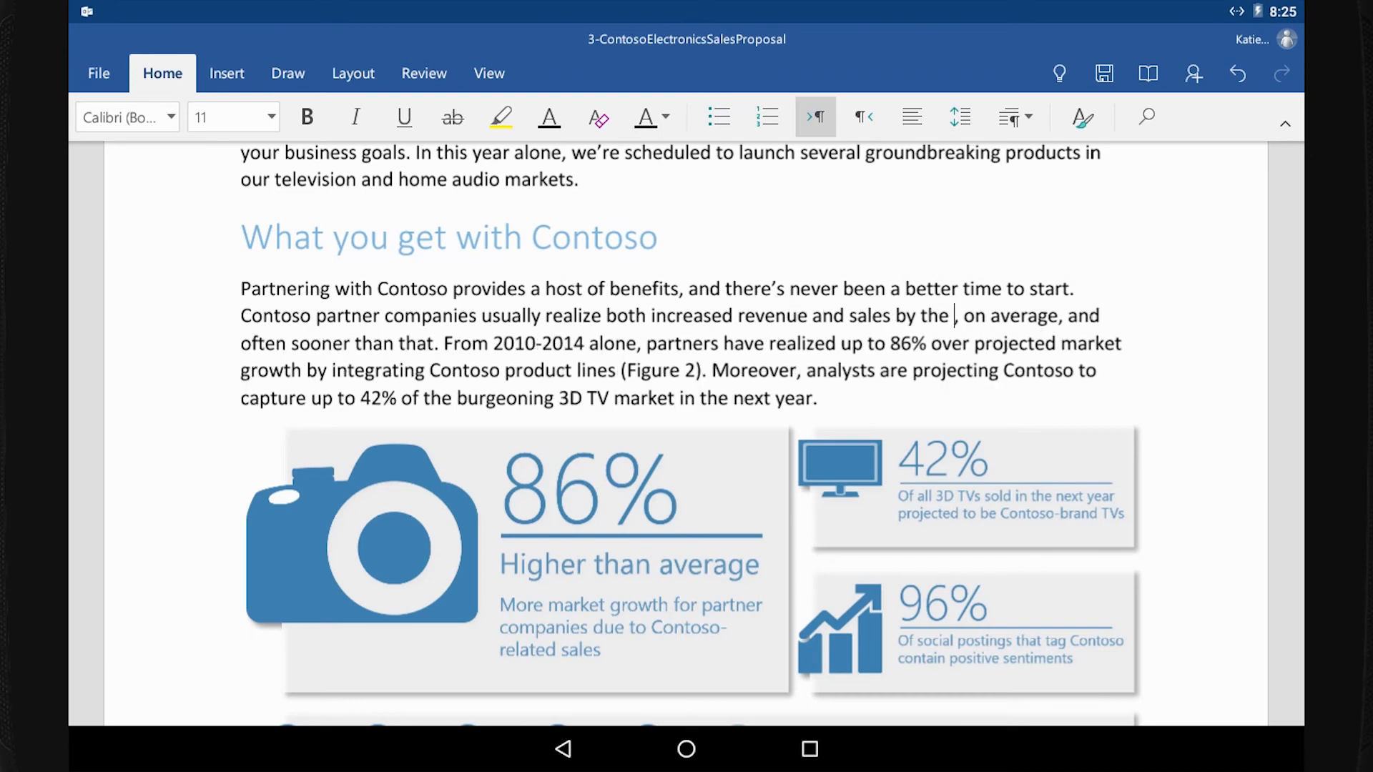
type("third month")
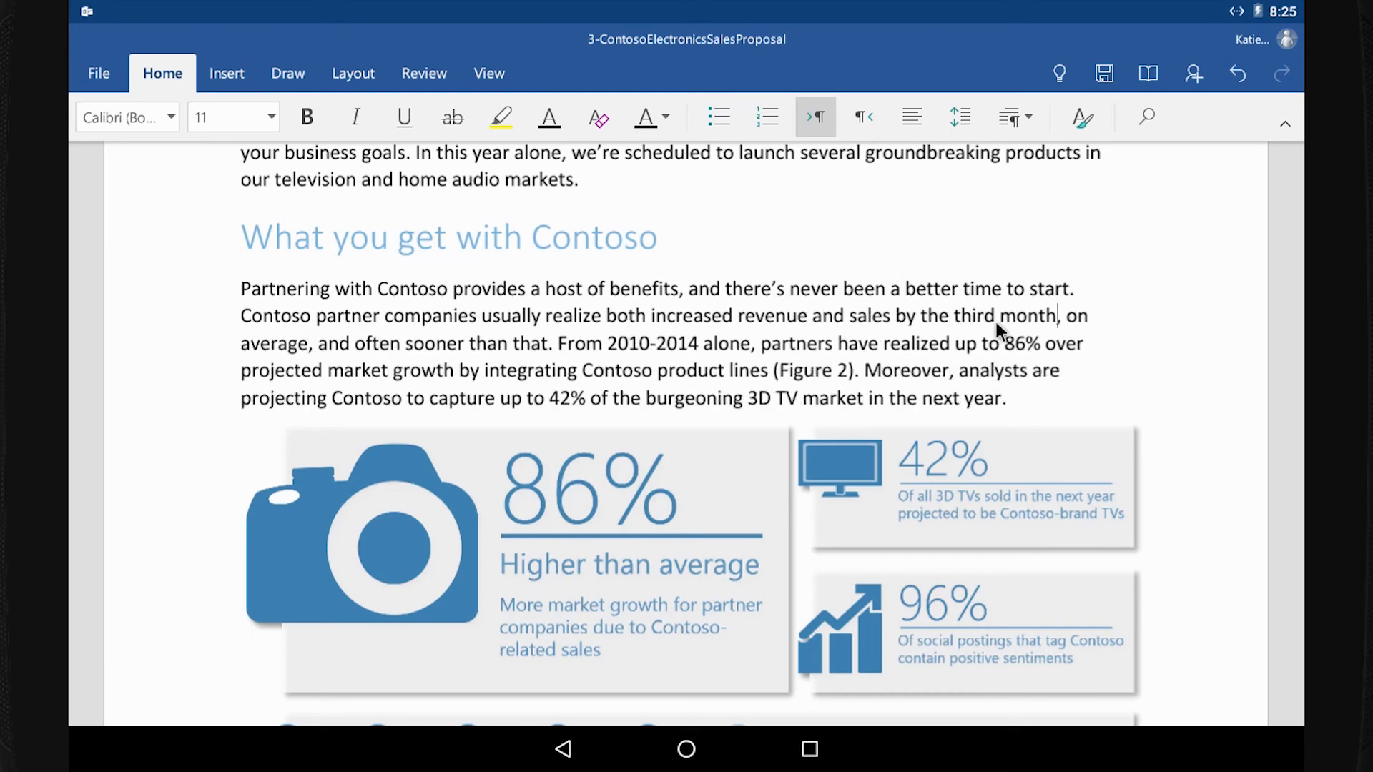
scroll("down", 3)
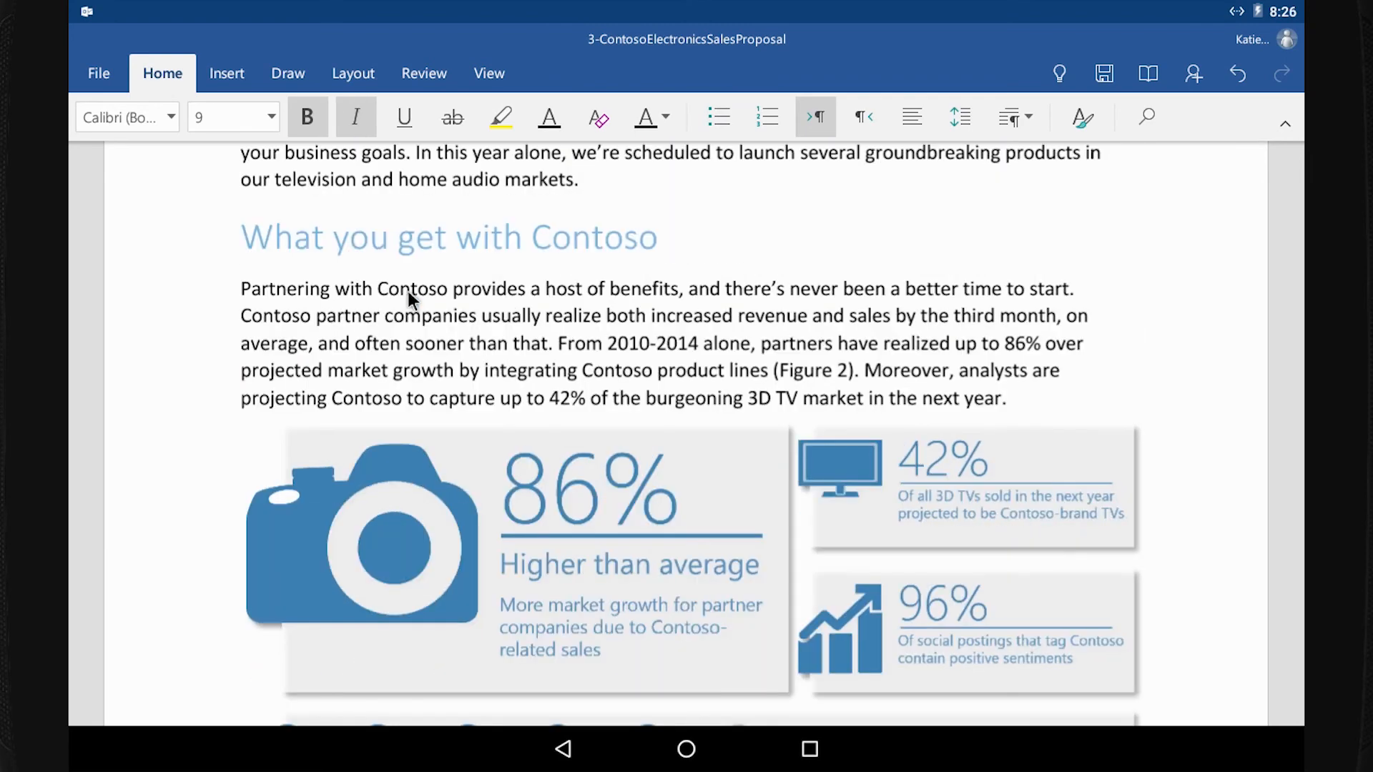
Comment on the 86% market growth sentence asking if these are the latest research numbers
left_click(555, 342)
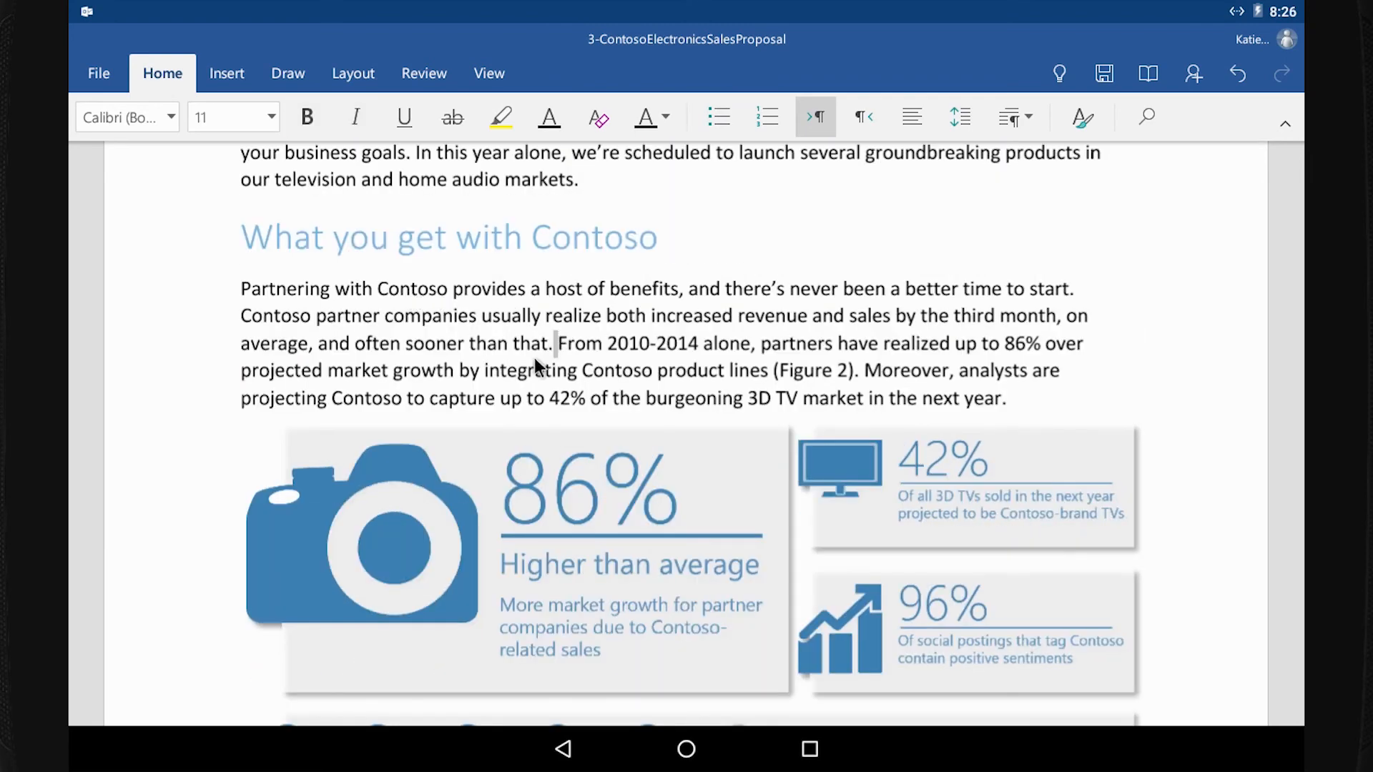
left_click_drag(558, 342, 455, 369)
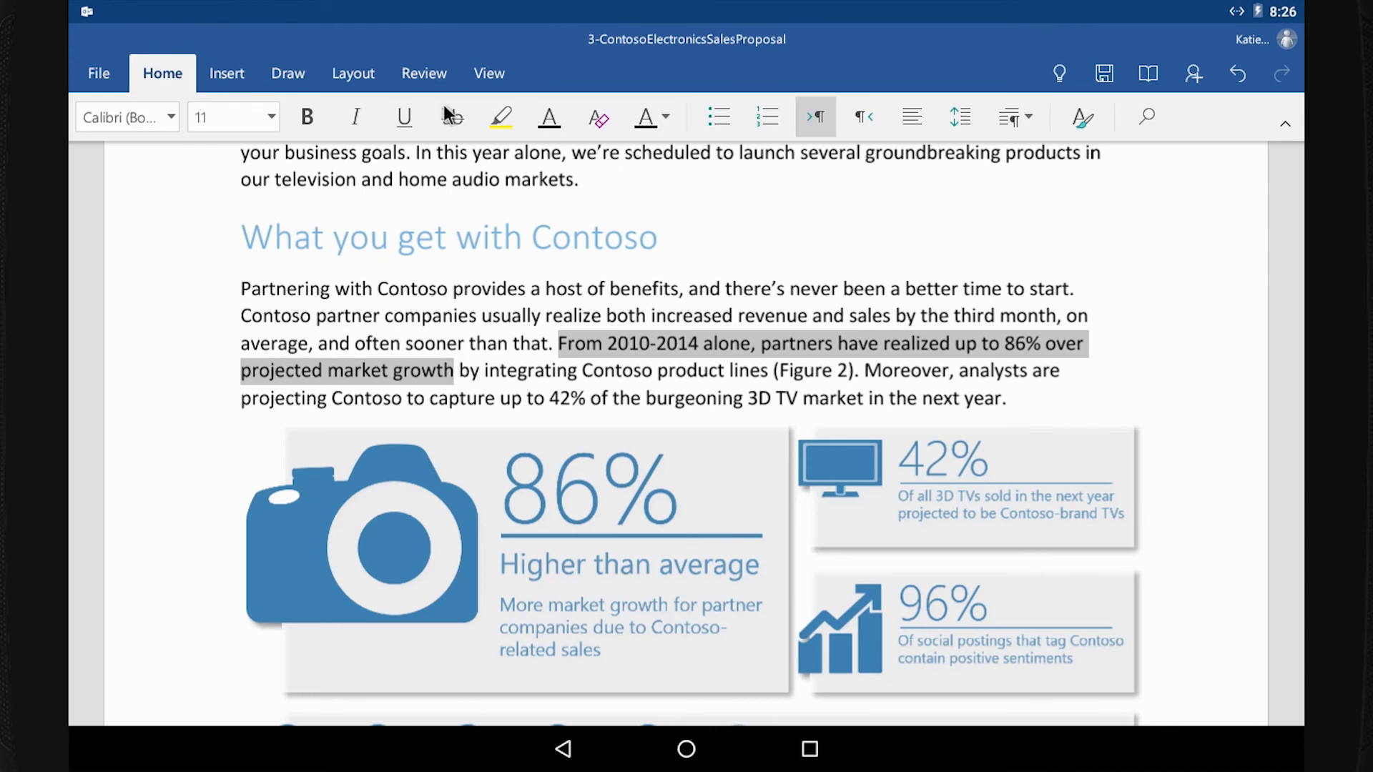
left_click(424, 73)
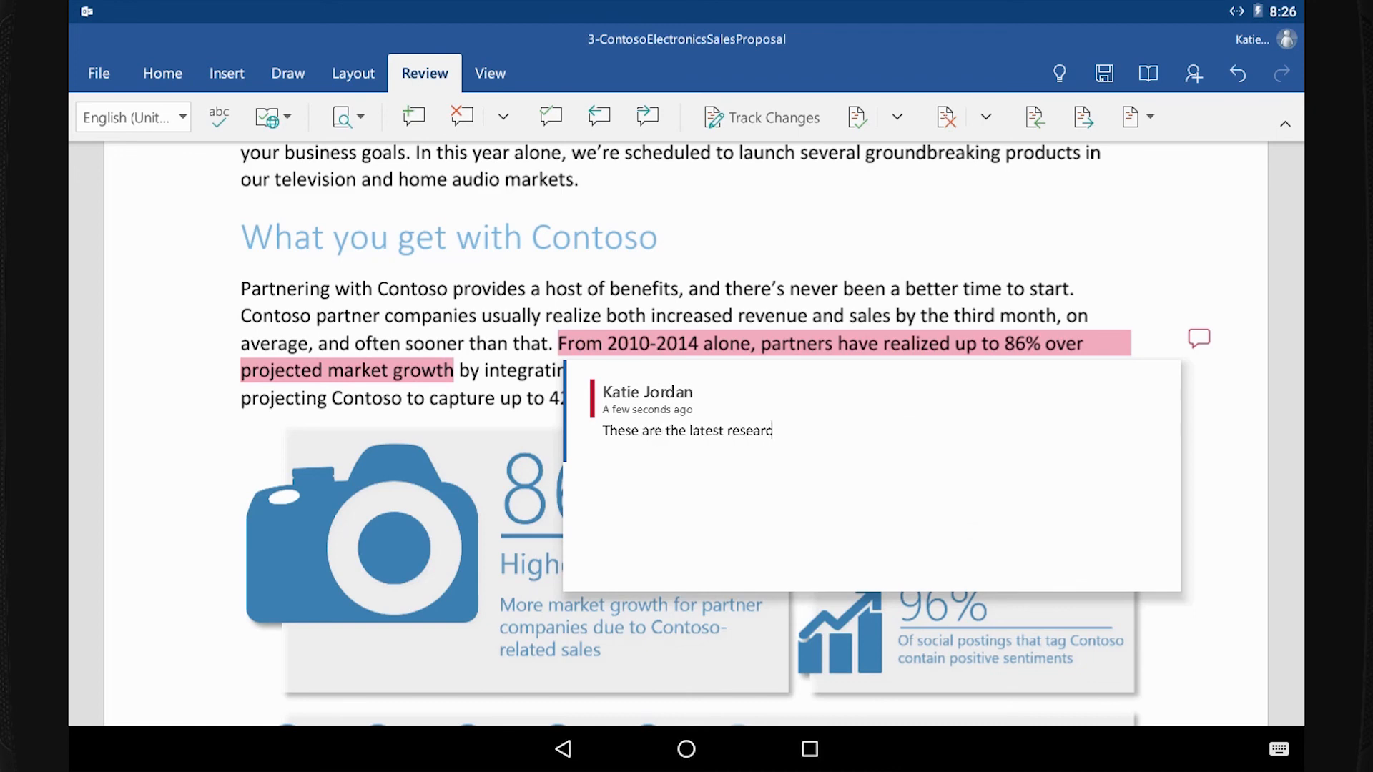
type("numbers, right?")
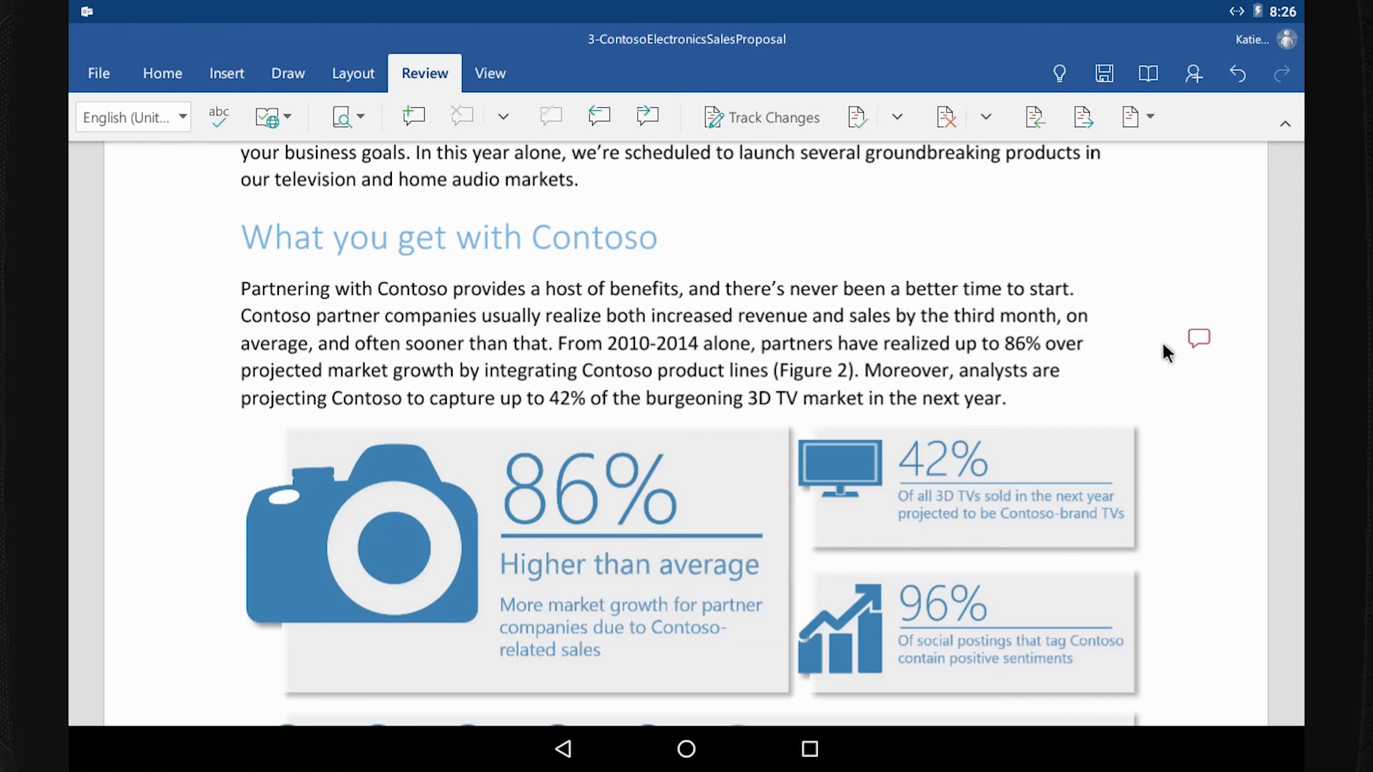
mouse_move(1214, 362)
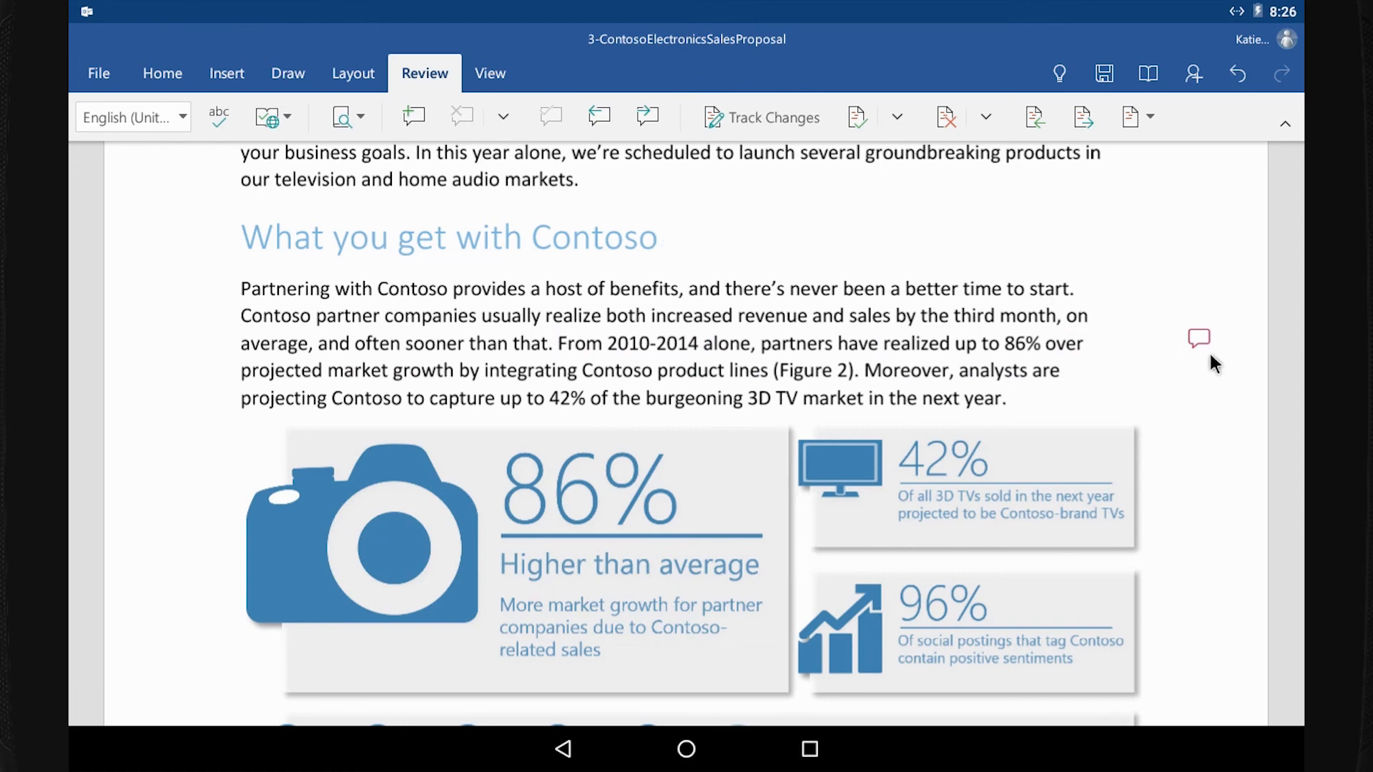